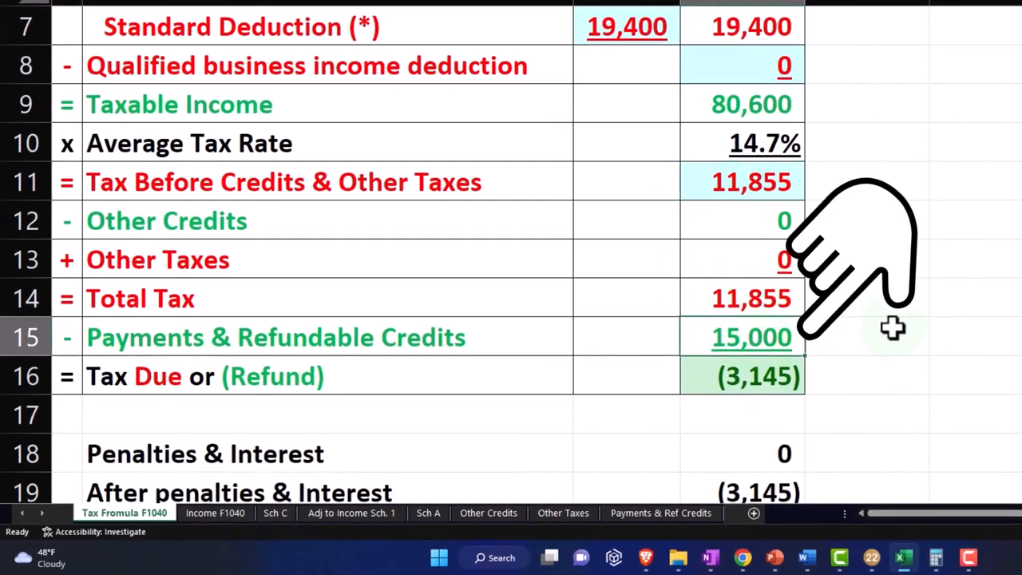
mouse_move(853, 388)
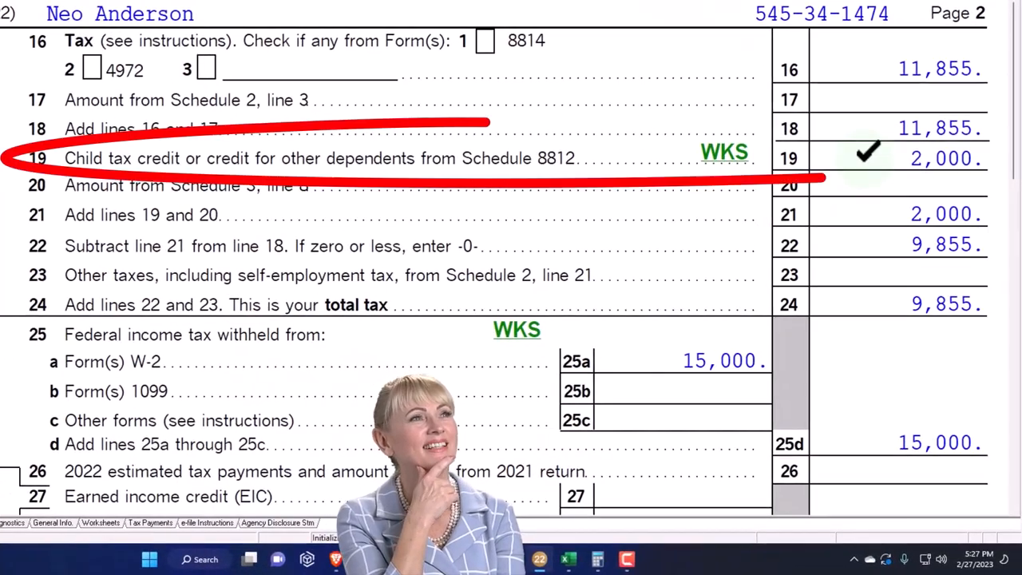
Step: Inspect the Other Credits formula in D12 and bring up the Other Taxes sheet
click(589, 558)
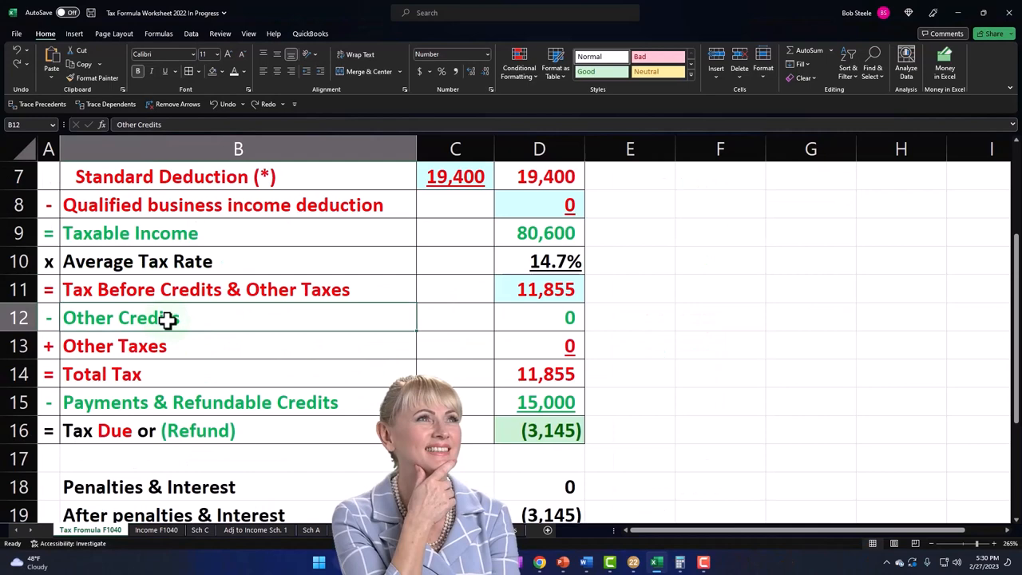
click(539, 318)
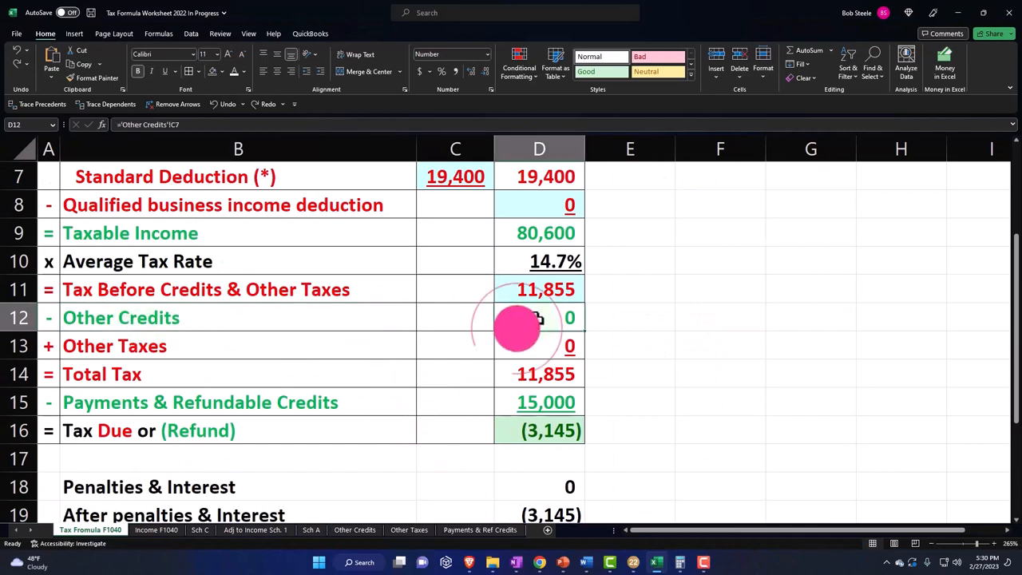
click(409, 530)
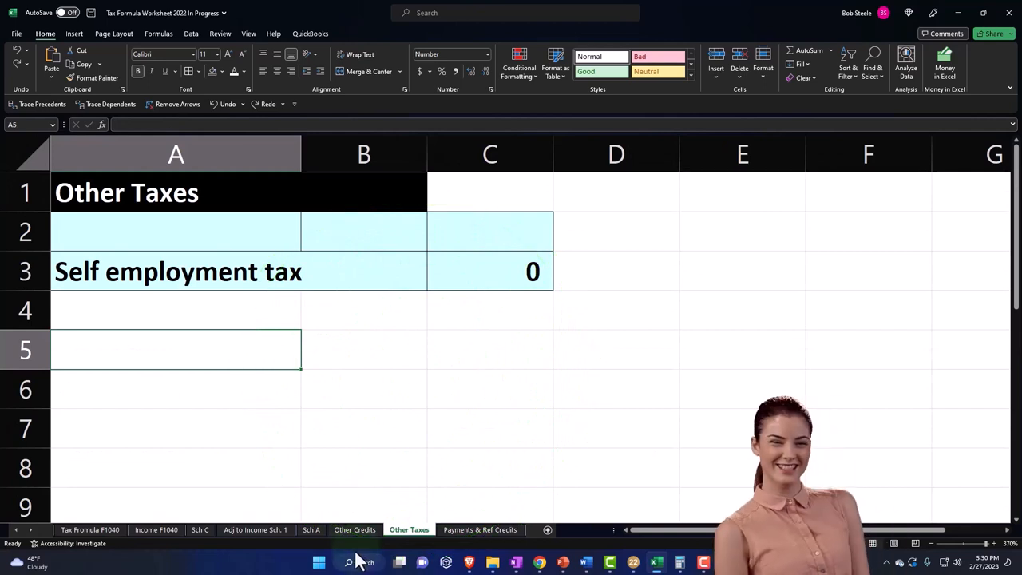
Step: Select child tax credit cell B3 on the Other Credits sheet for the 2,000 entry
click(354, 529)
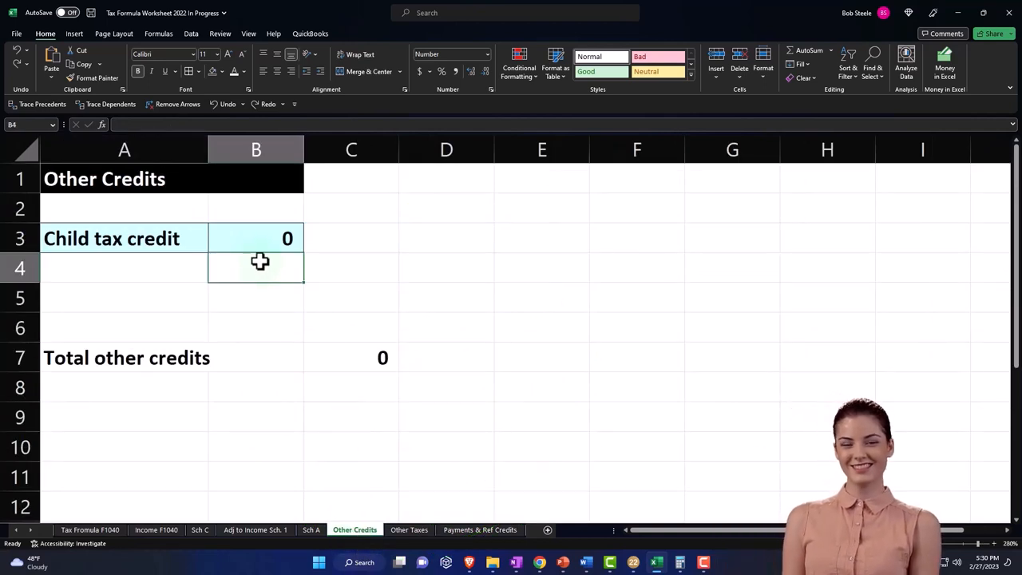
click(256, 238)
text(2,000)
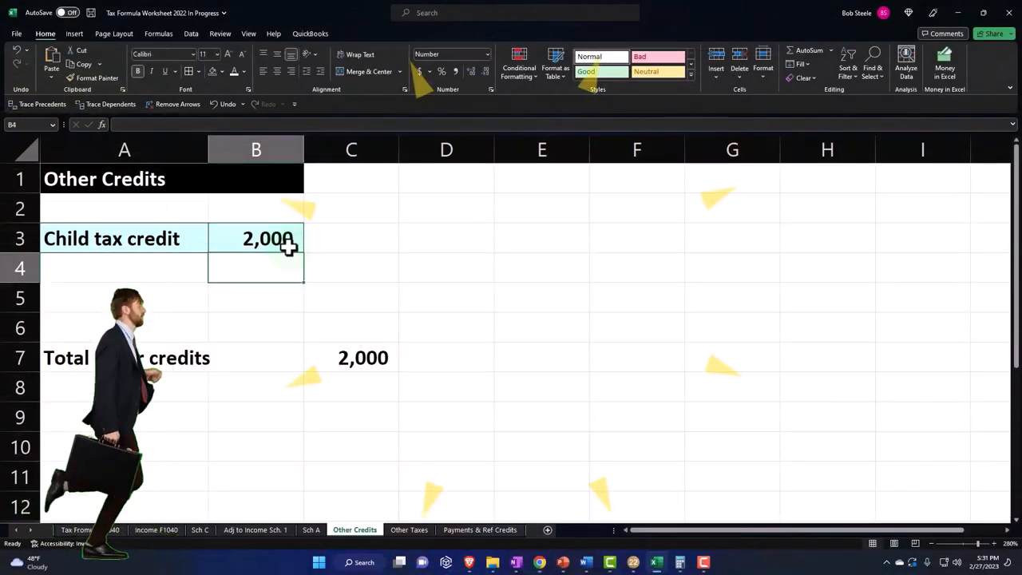
Step: Insert per-child rows, fill the heading black, border A4:B8, and add Child labels
click(256, 238)
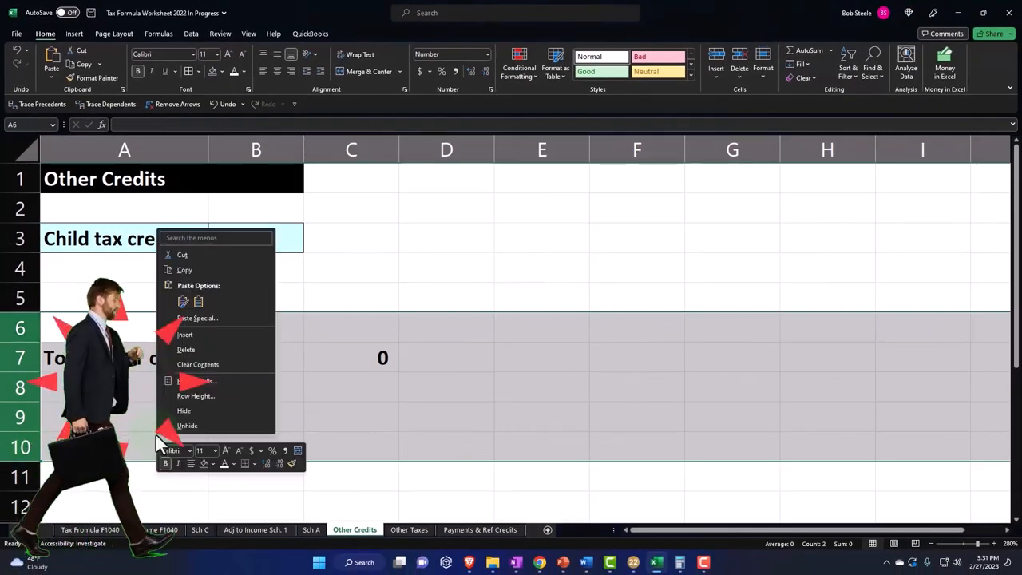
click(185, 349)
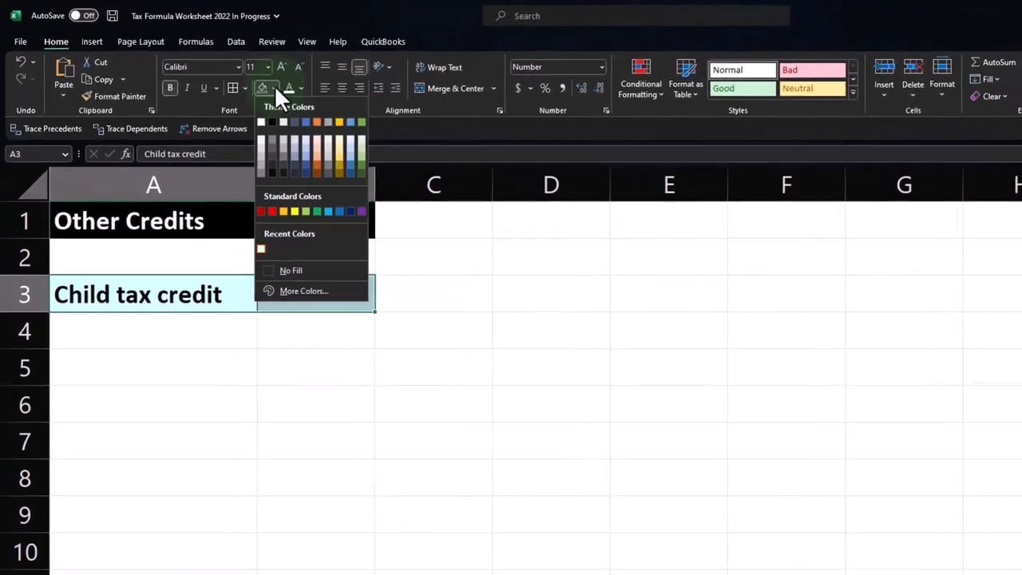
click(261, 121)
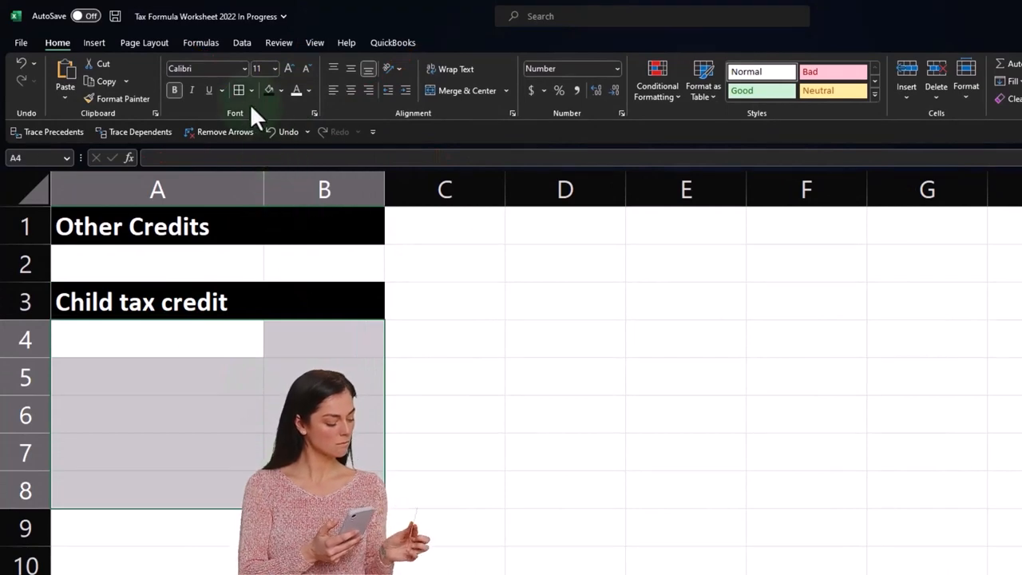
click(280, 90)
text(Total)
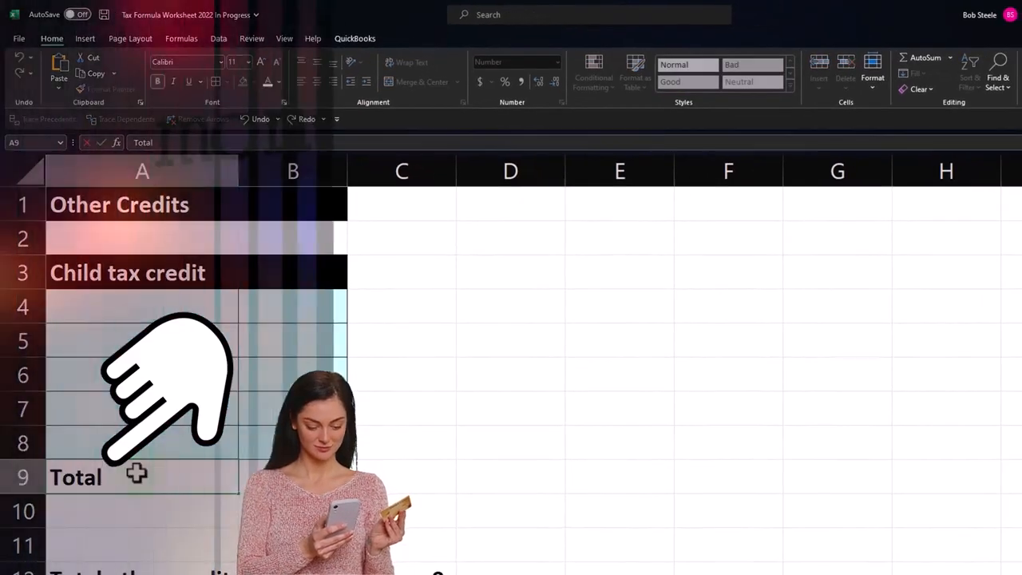
text(child tax credit)
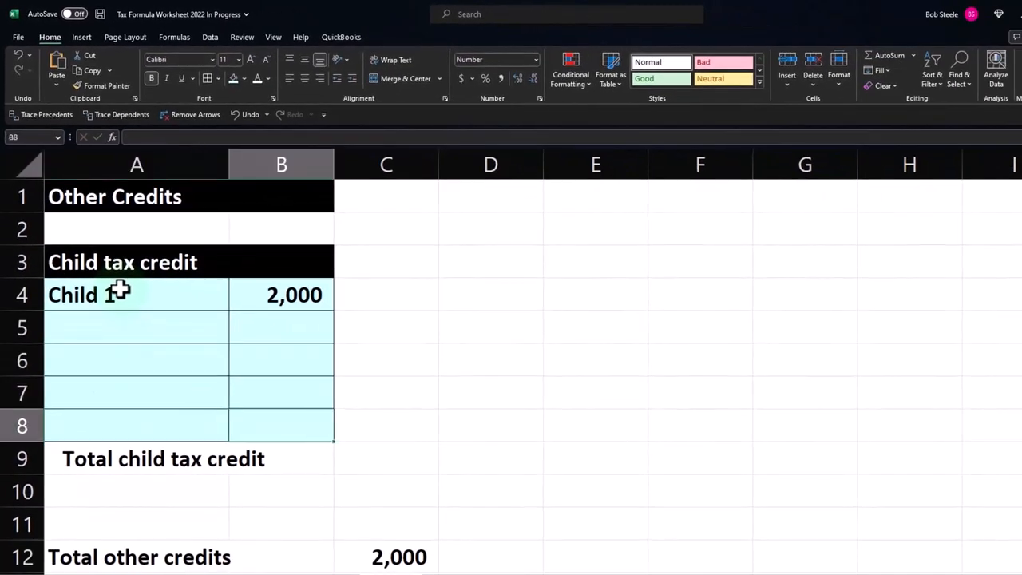
Step: Enter =SUM(B4:B8) for total child credit and =SUM(C6:C11) for total other credits
text(=sum(B4:B8)
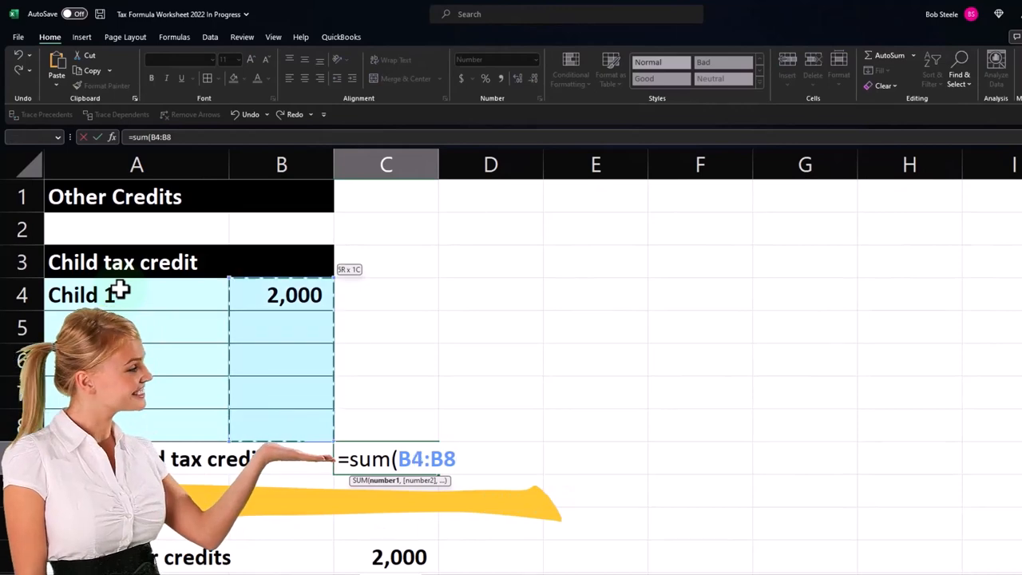
key(Return)
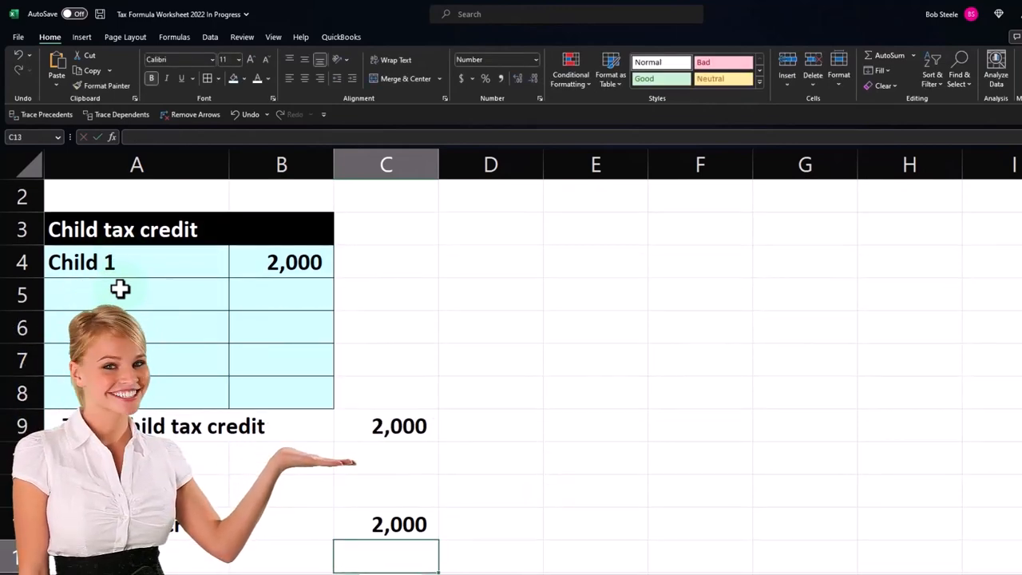
text(=sum(C6:C11)
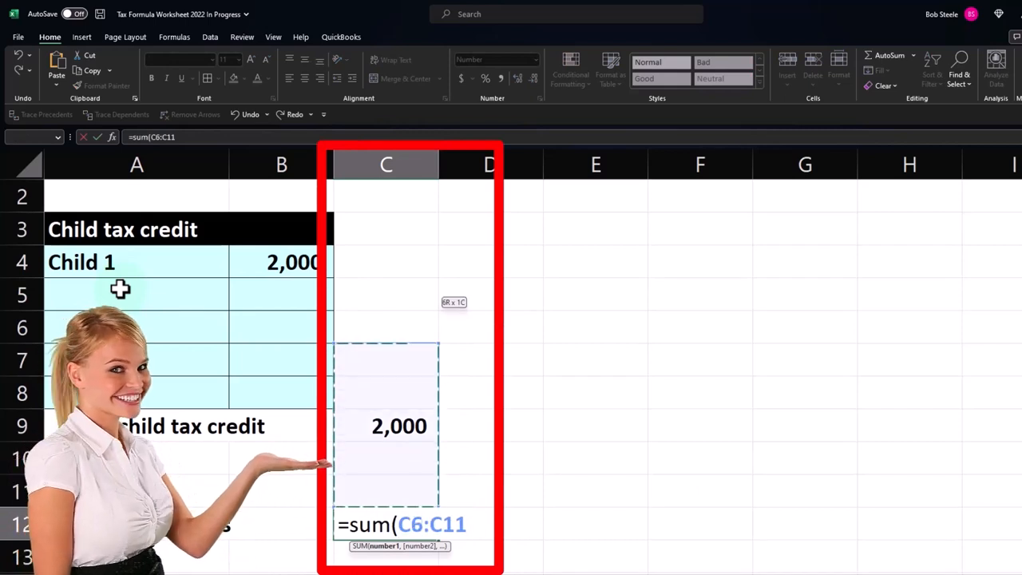
key(Return)
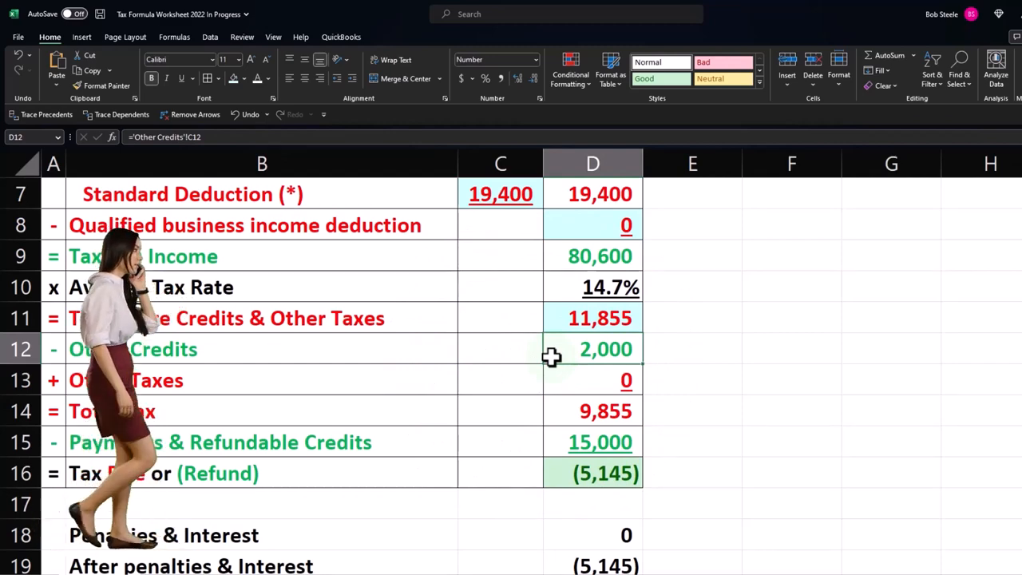
Step: Review the Lacerte 1040's 2,000 child credit and 9,855 total tax
click(657, 562)
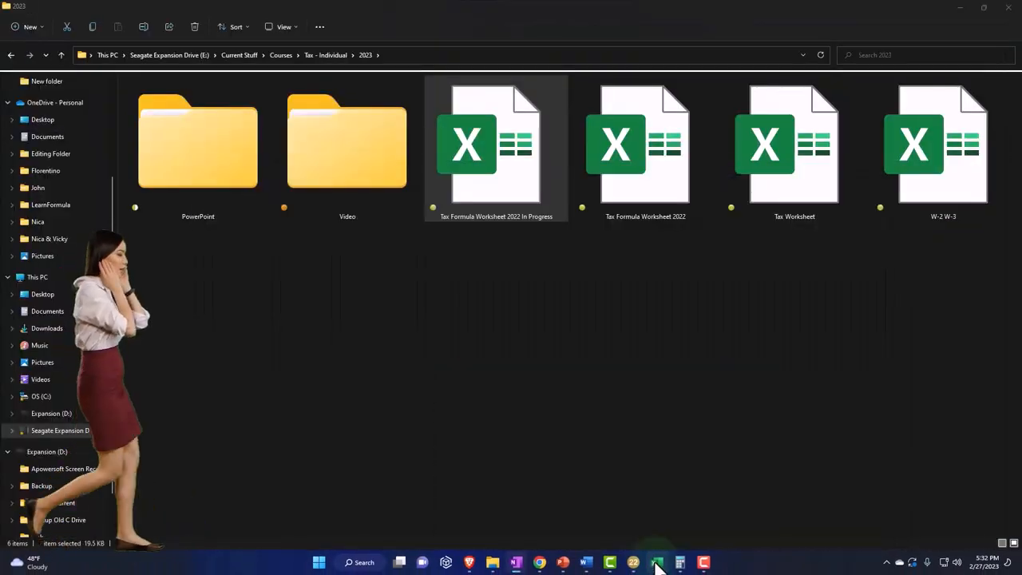
click(656, 562)
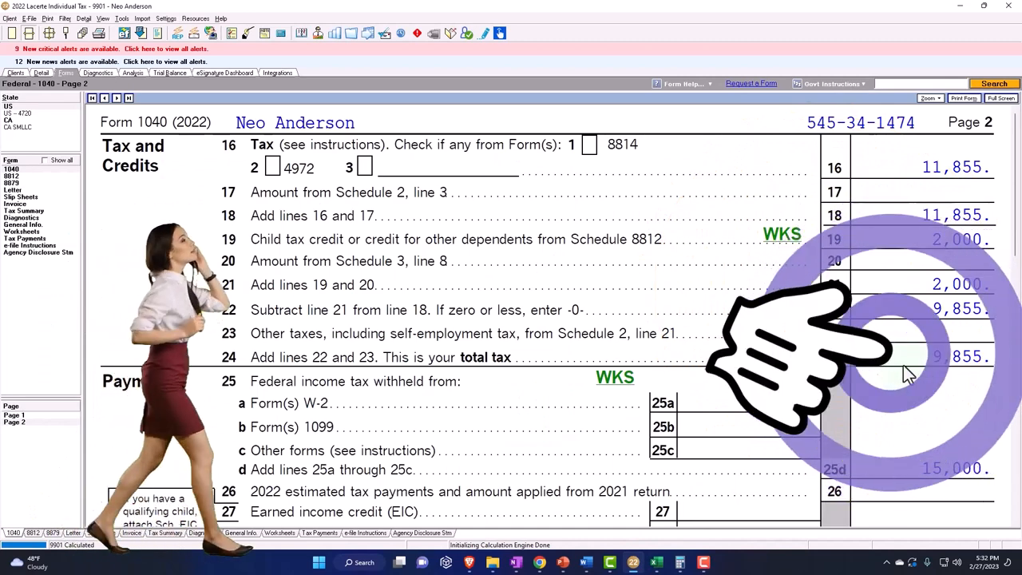
click(656, 562)
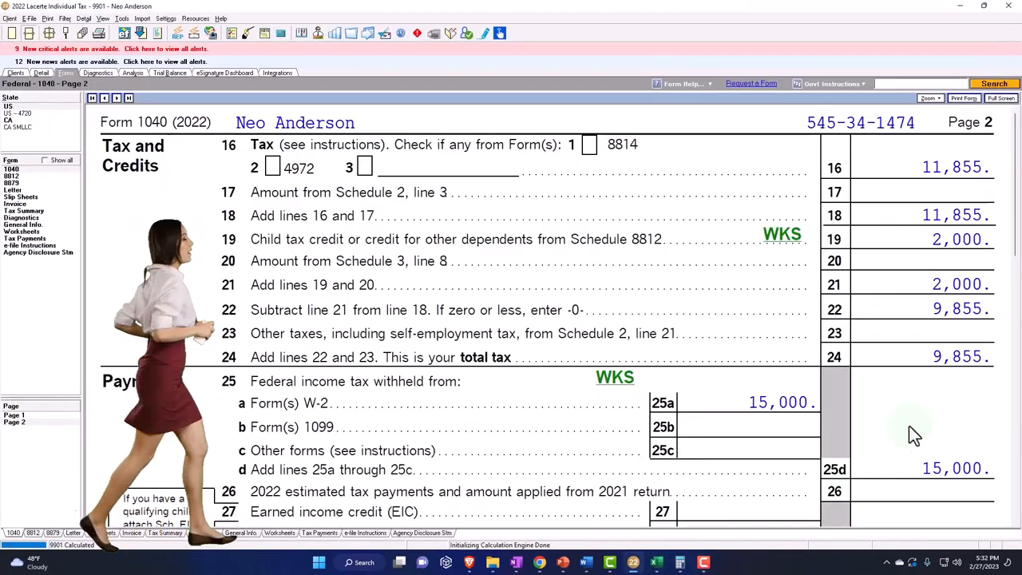
scroll(down, 3)
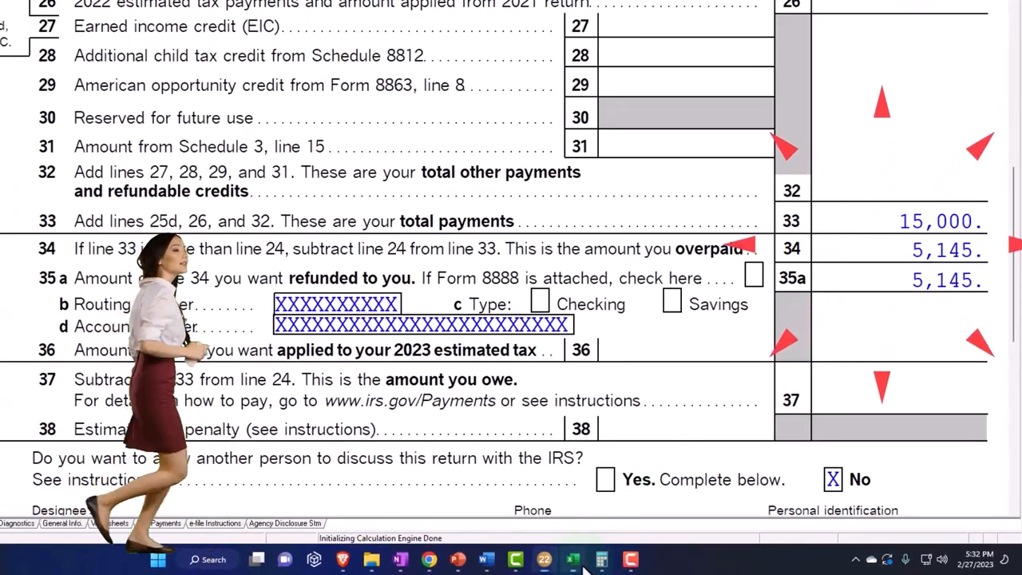
Step: Compare the workbook's 5,145 refund, then return to page 1 of Form 1040
click(571, 559)
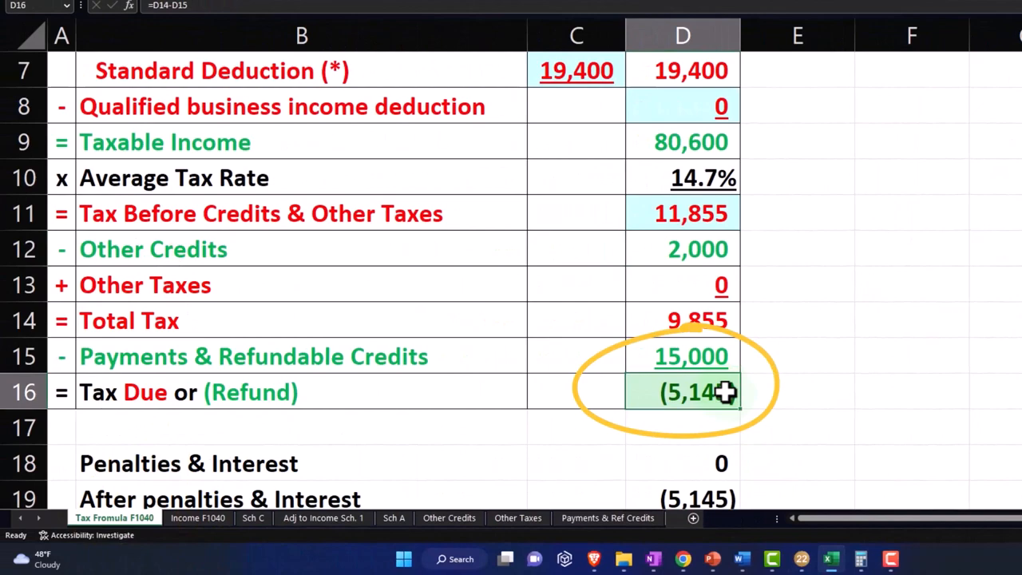
click(800, 558)
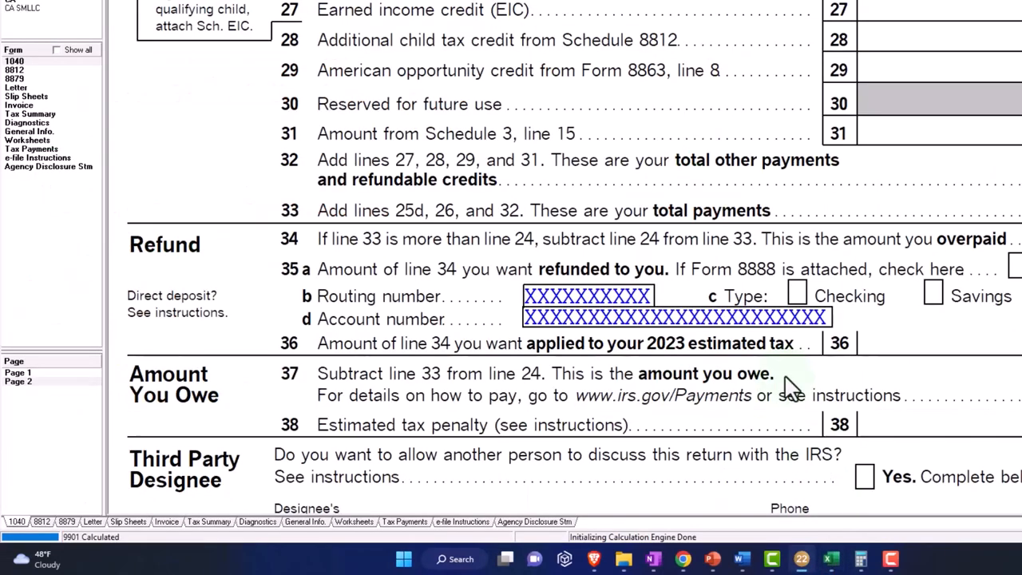
scroll(up, 3)
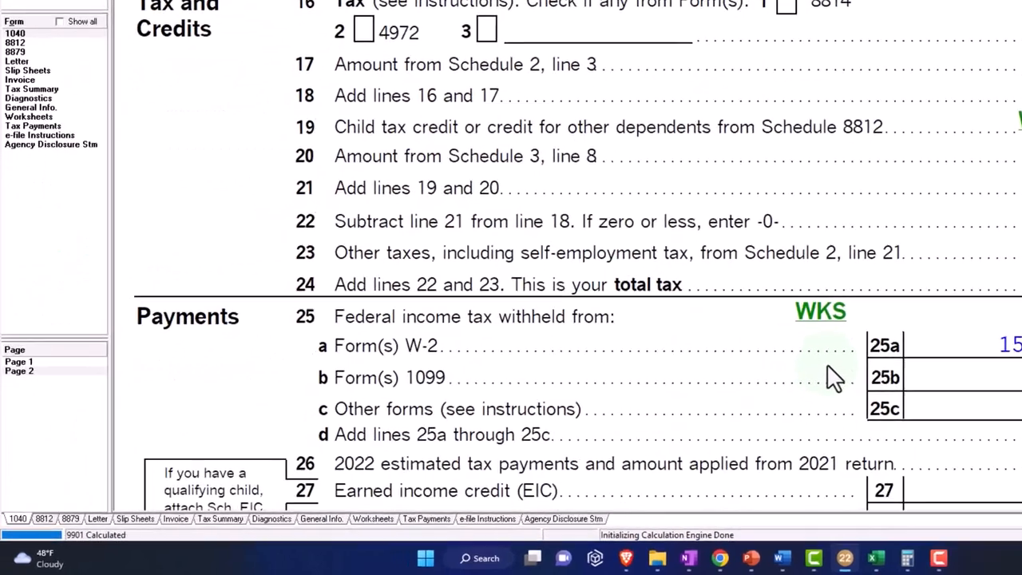
click(19, 370)
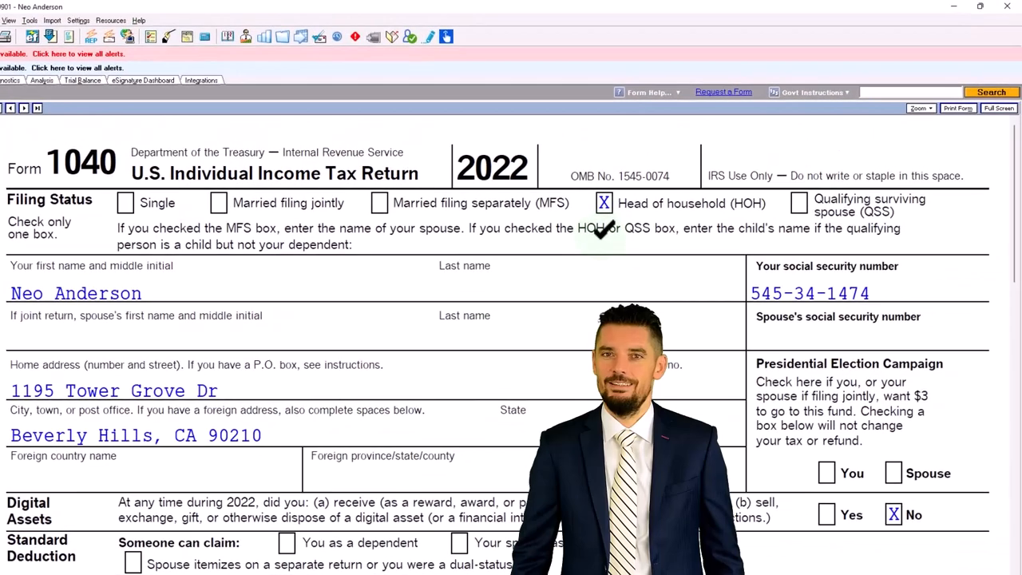
scroll(down, 3)
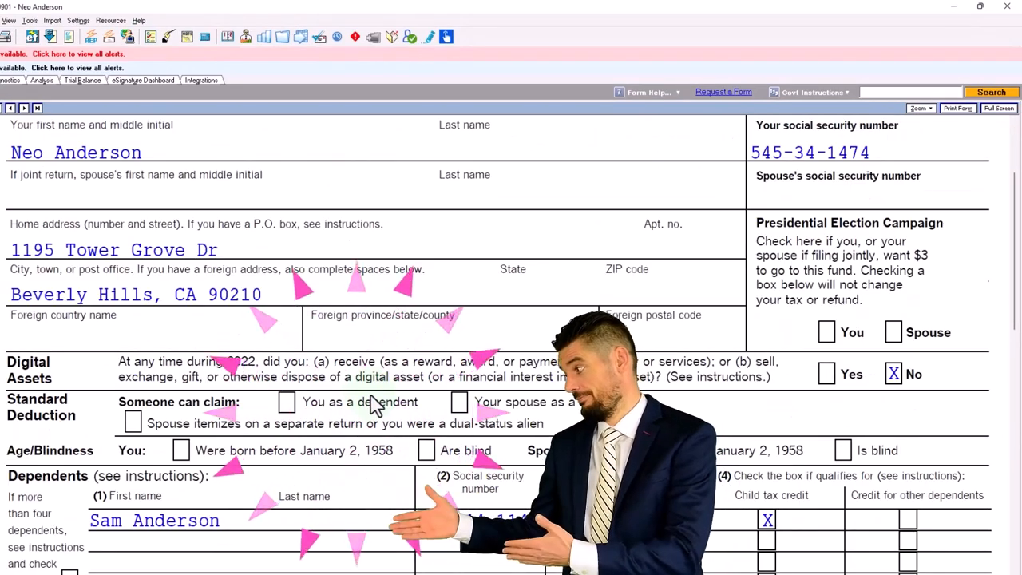
scroll(down, 3)
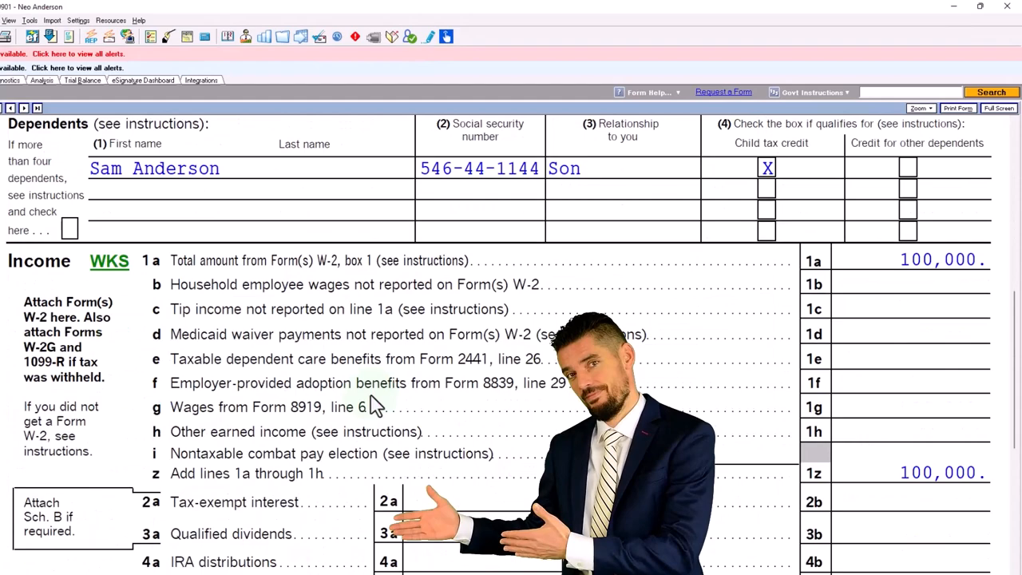
scroll(down, 3)
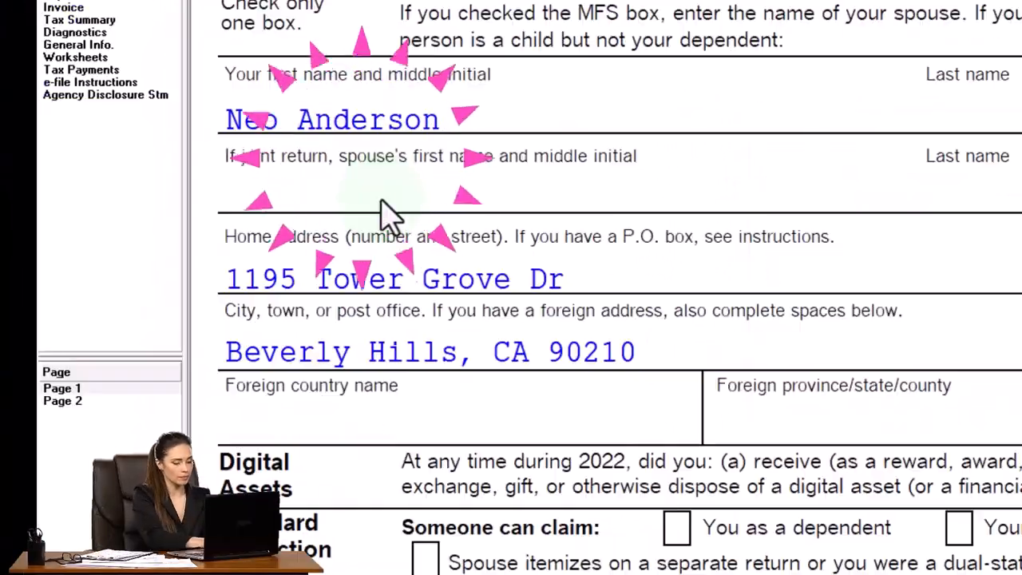
scroll(down, 3)
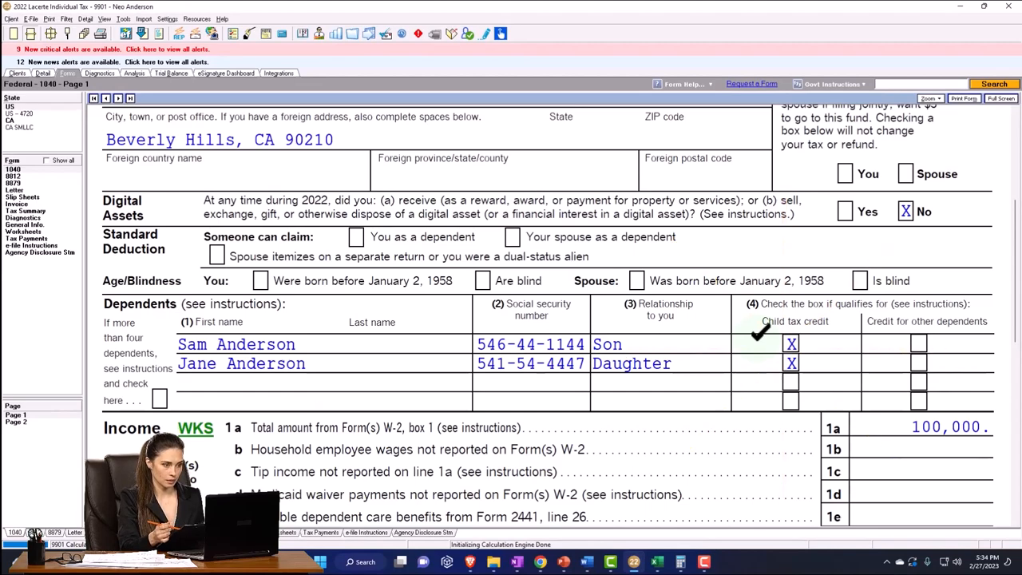
scroll(up, 3)
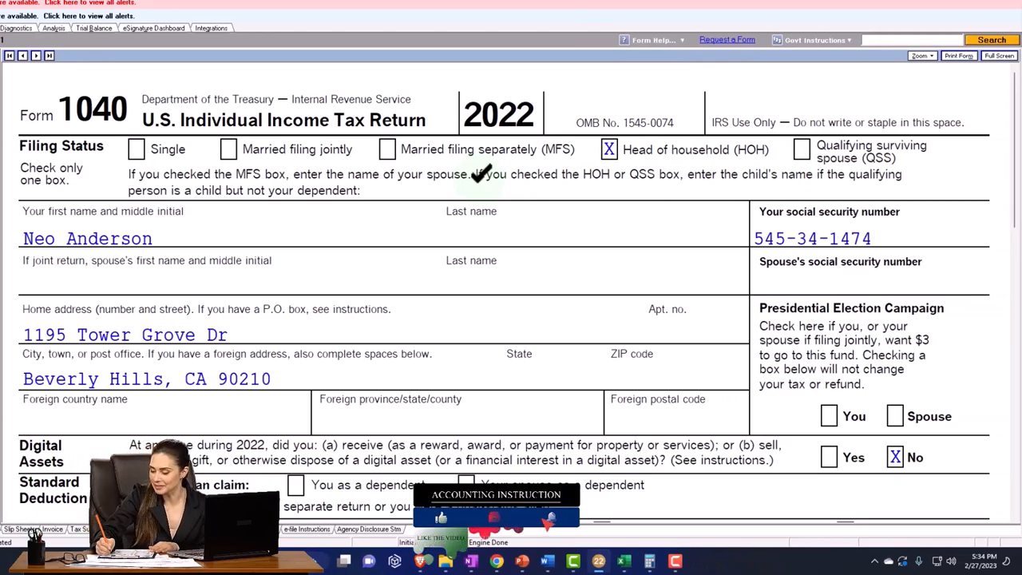
scroll(down, 3)
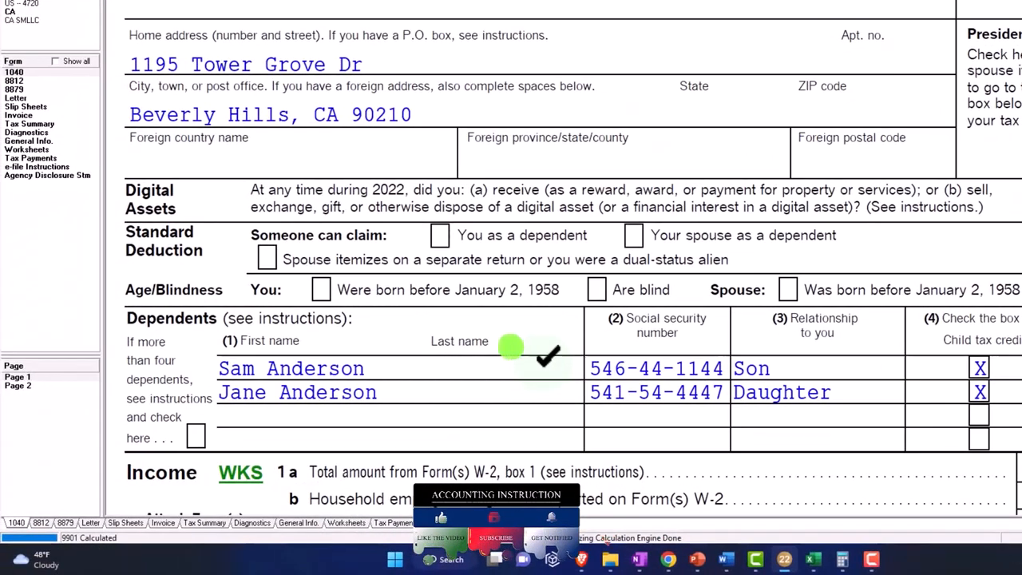
scroll(down, 3)
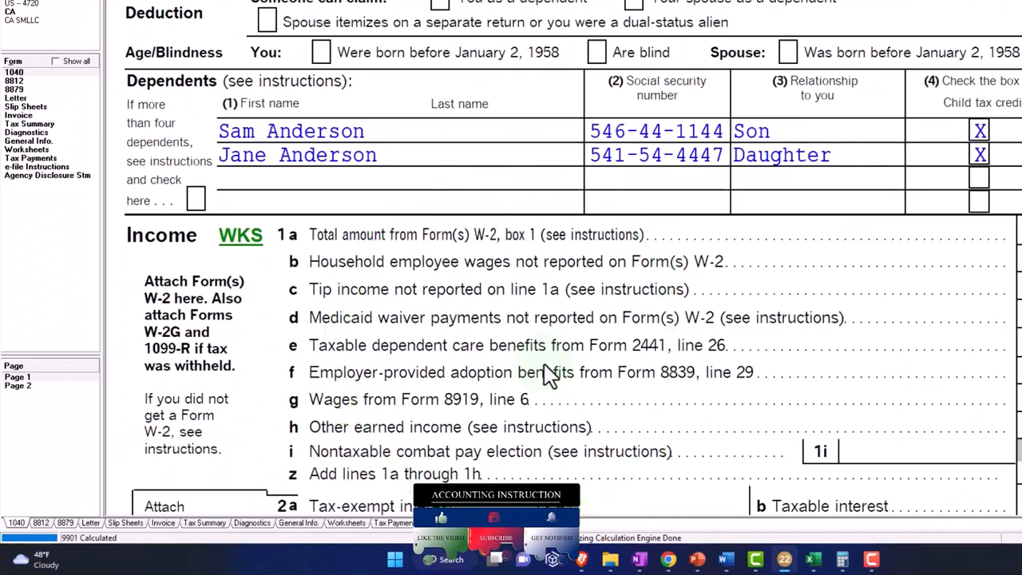
scroll(down, 3)
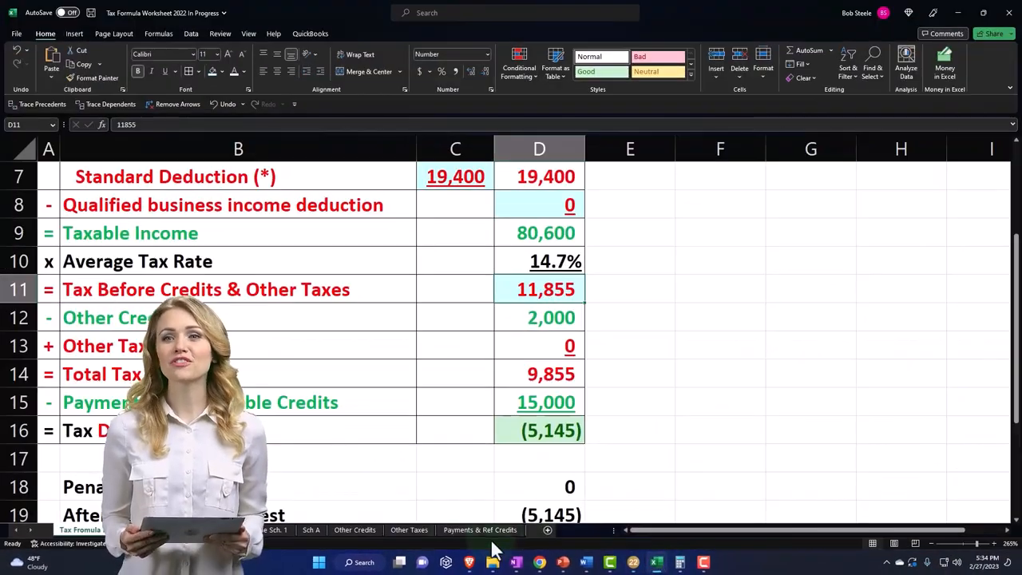
Step: Enter the second child's credit amount in B5 on the Other Credits sheet
click(354, 529)
text(Child)
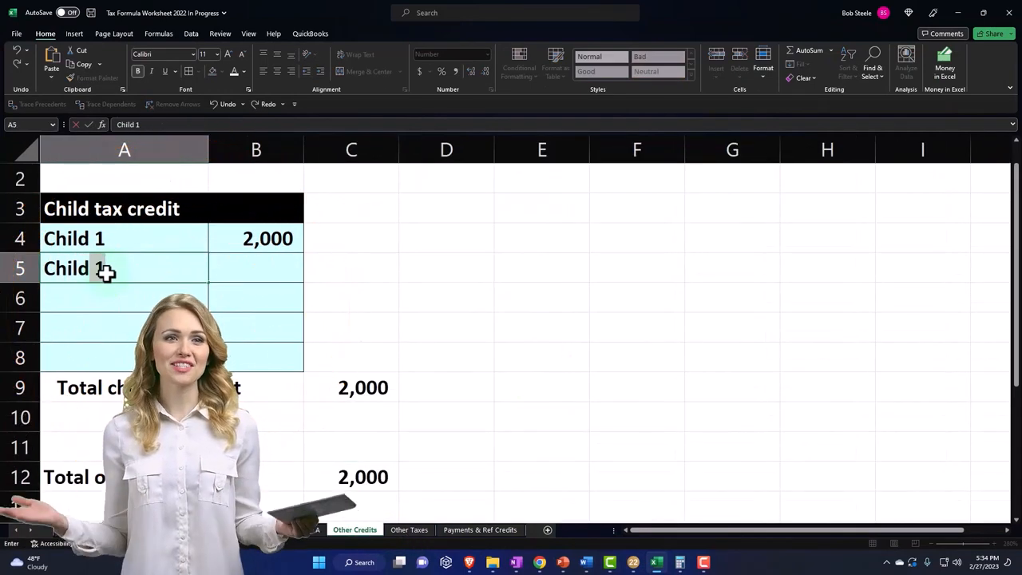
click(255, 267)
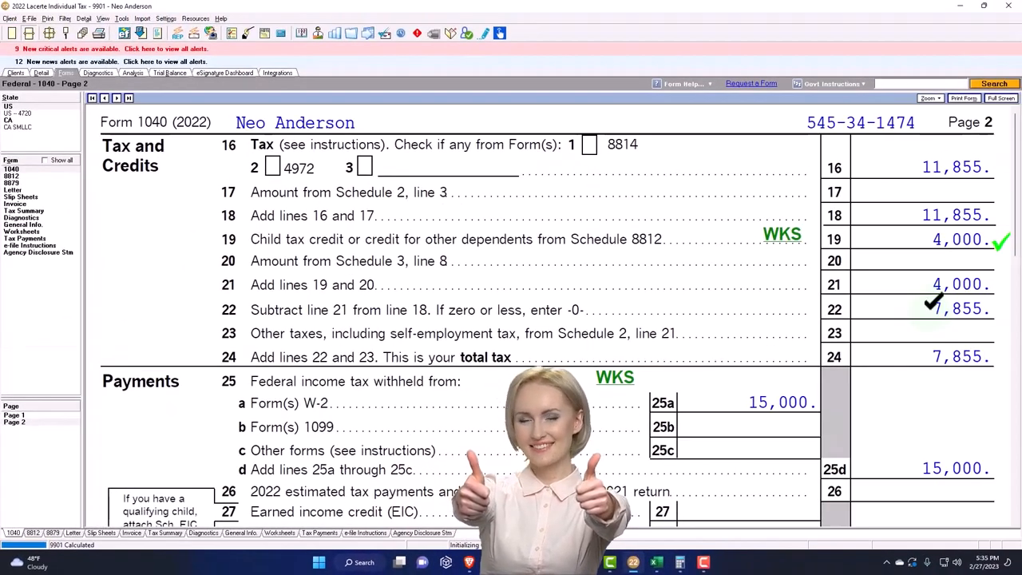
Step: Review the 4,000 child credit on page 2, then scroll back to page 1 dependents
scroll(down, 3)
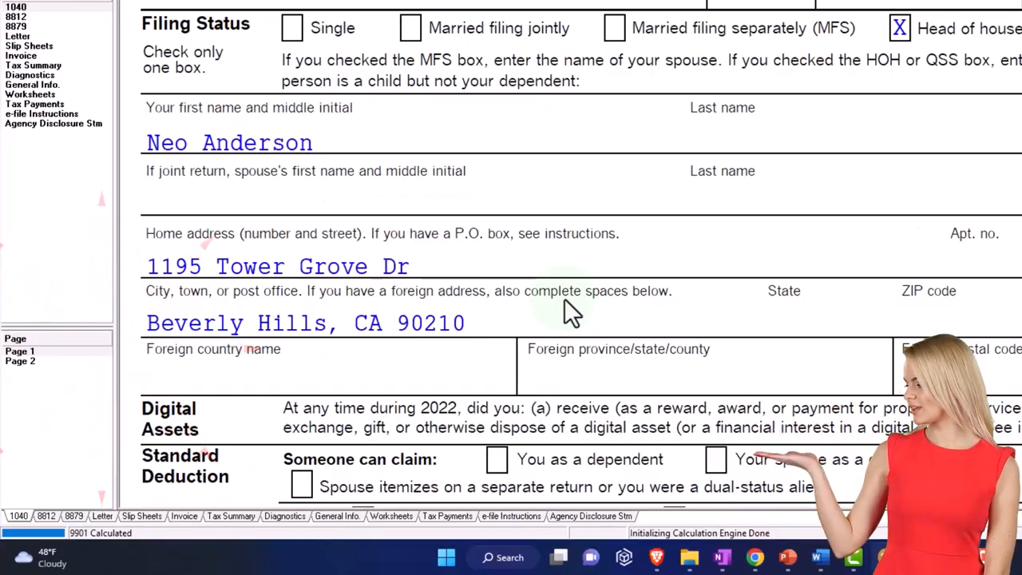
scroll(up, 3)
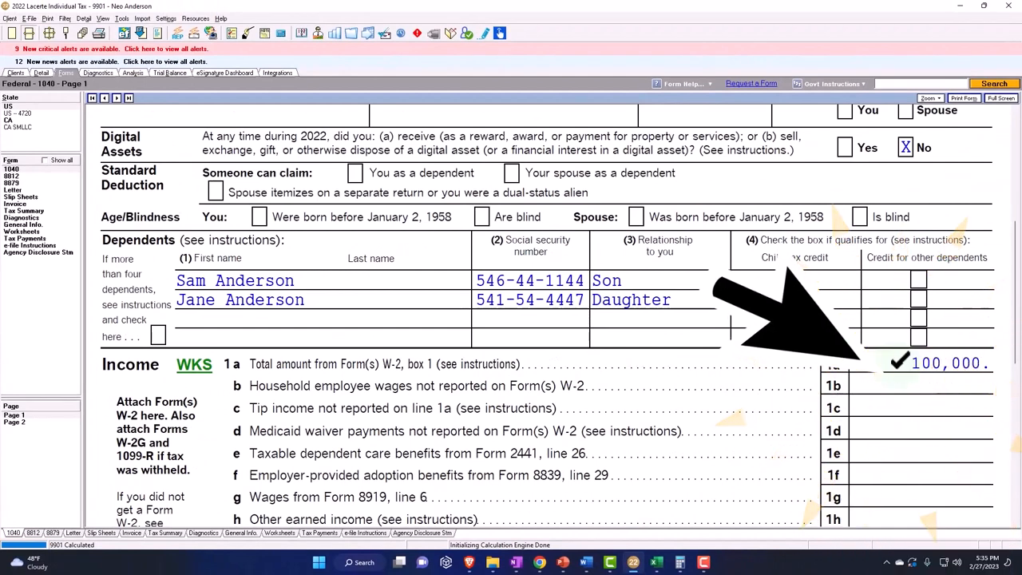
click(790, 280)
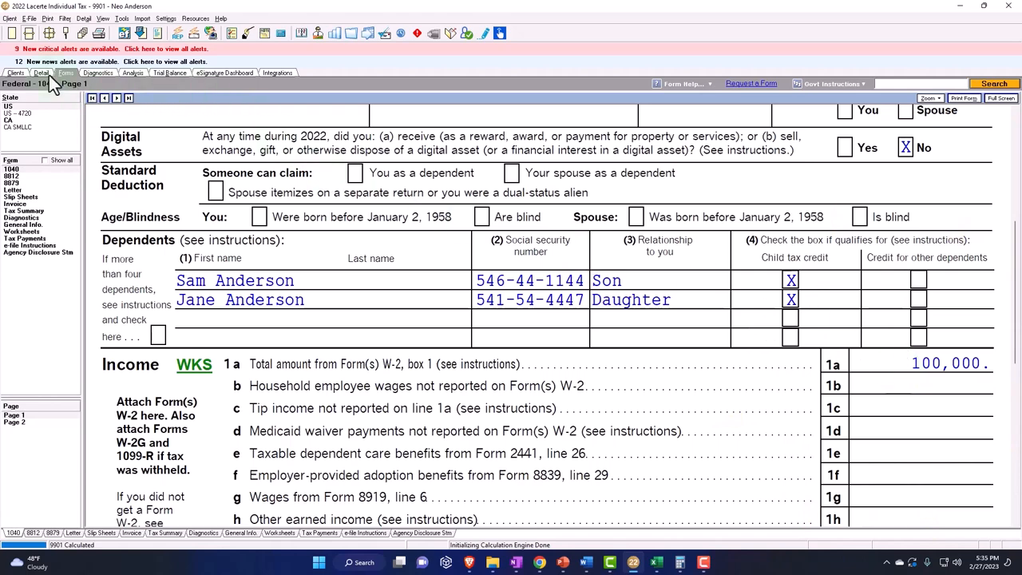
Step: Go to Detail > Income > 10 Wages, Salaries, Tips to edit W-2 wages
click(152, 141)
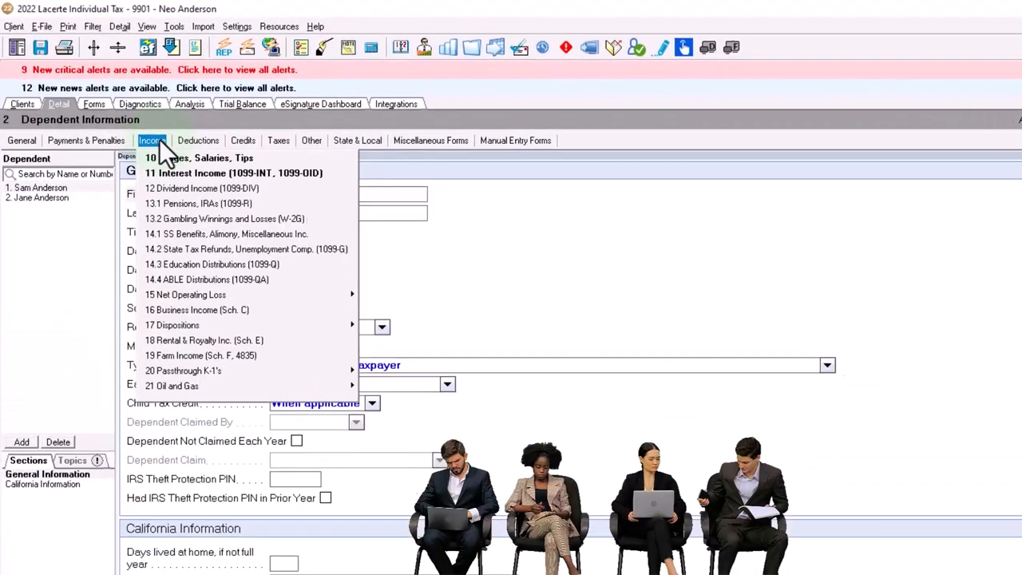
click(200, 158)
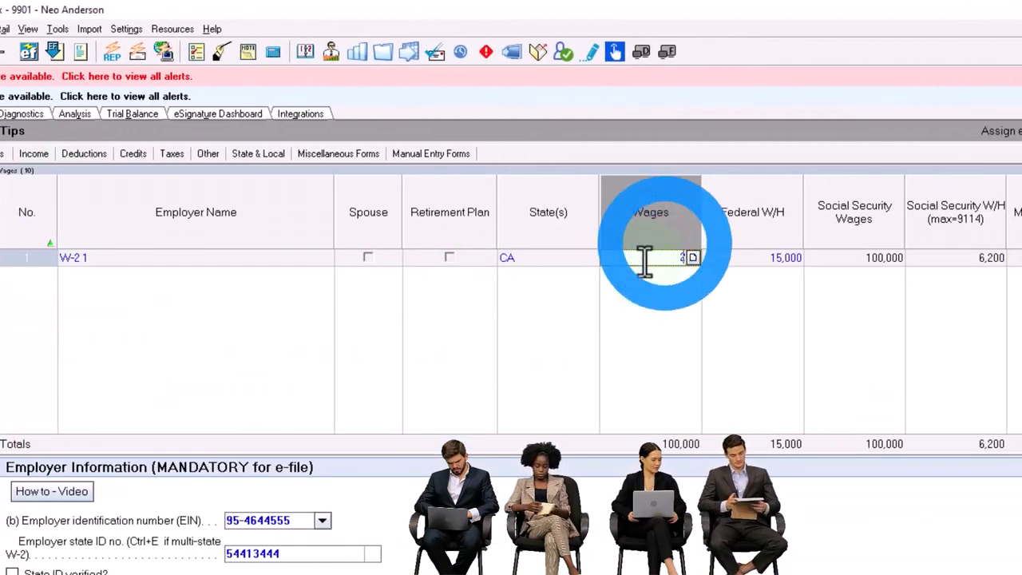
scroll(right, 3)
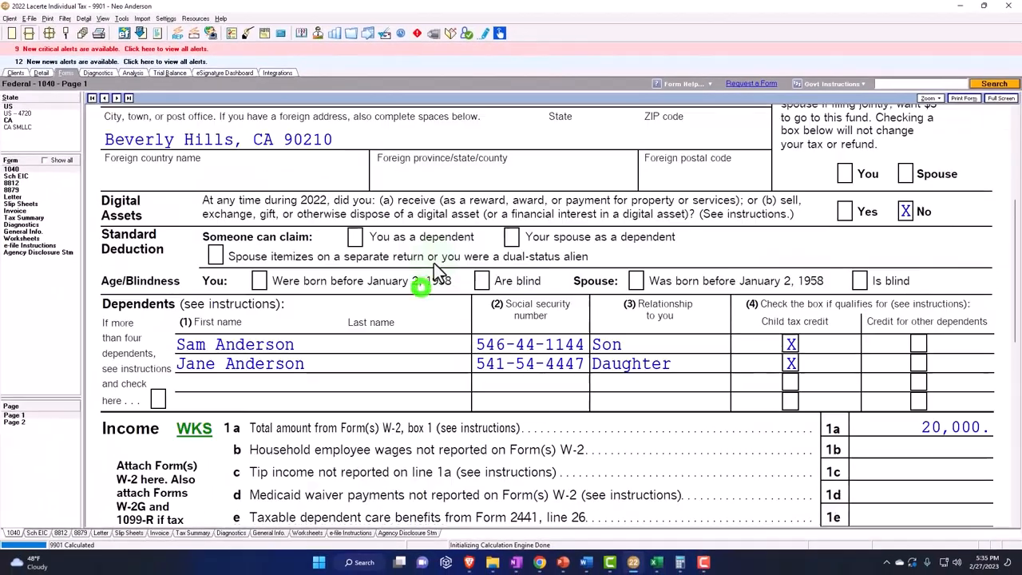
scroll(up, 3)
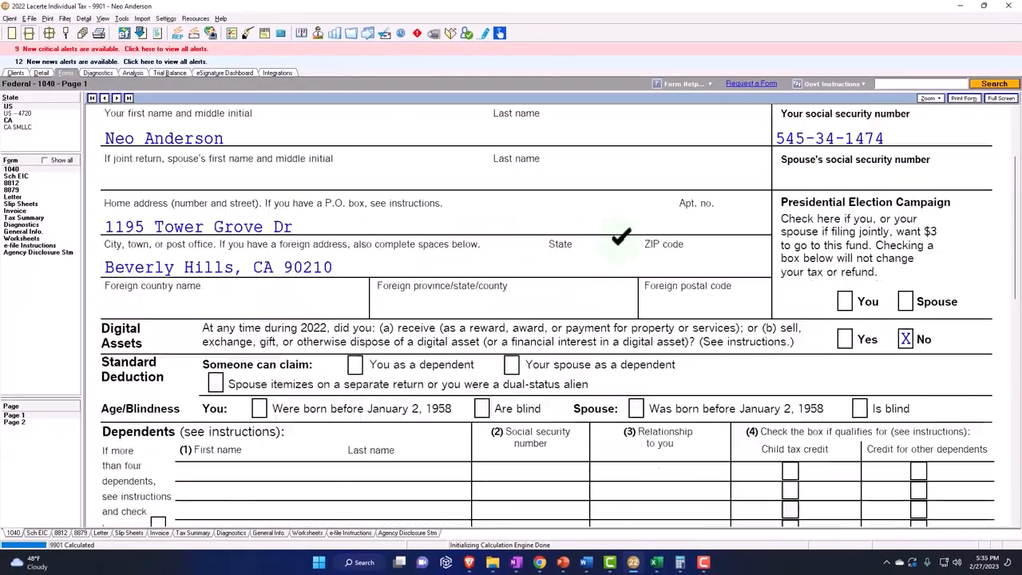
scroll(down, 3)
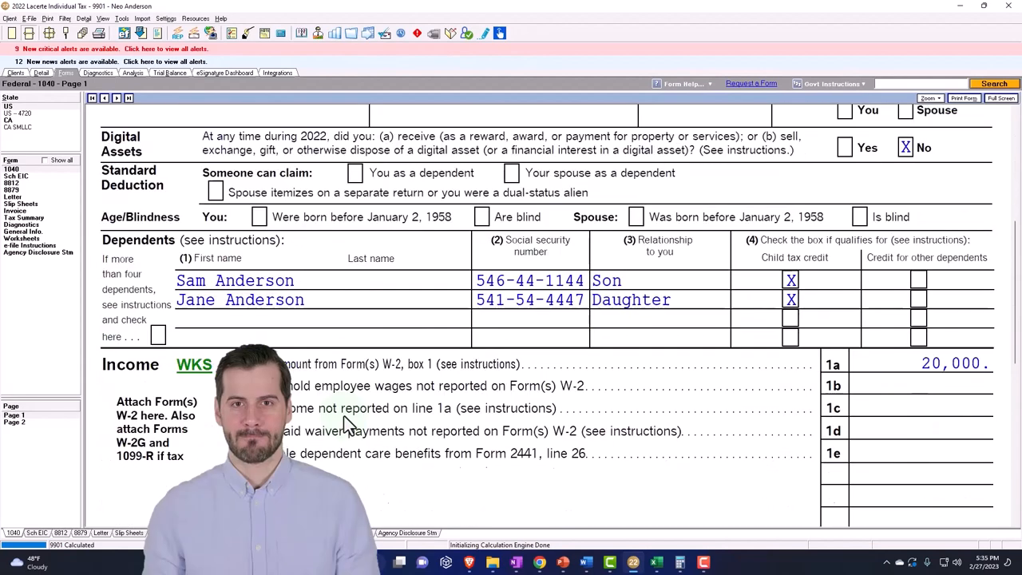
scroll(down, 3)
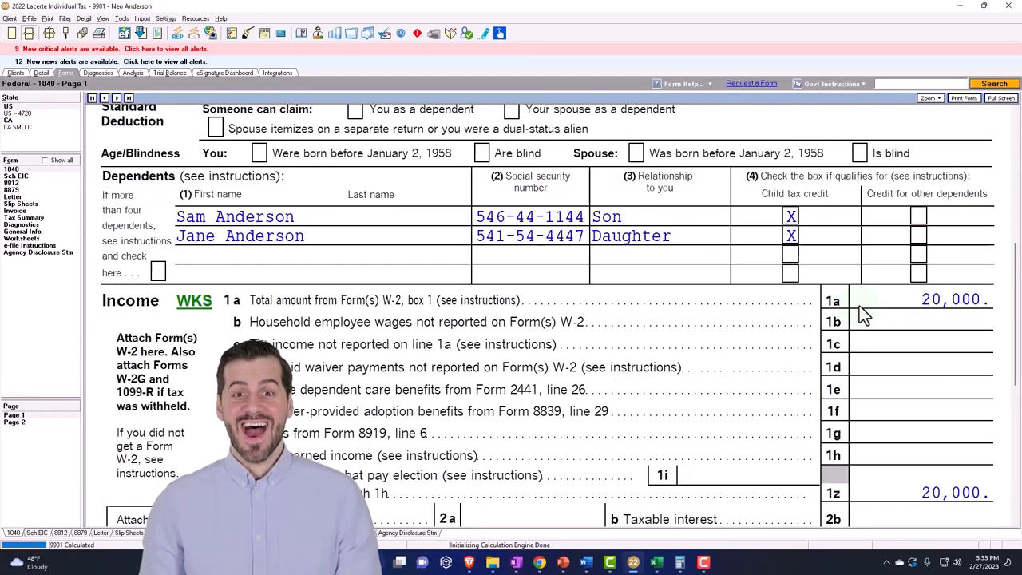
scroll(down, 3)
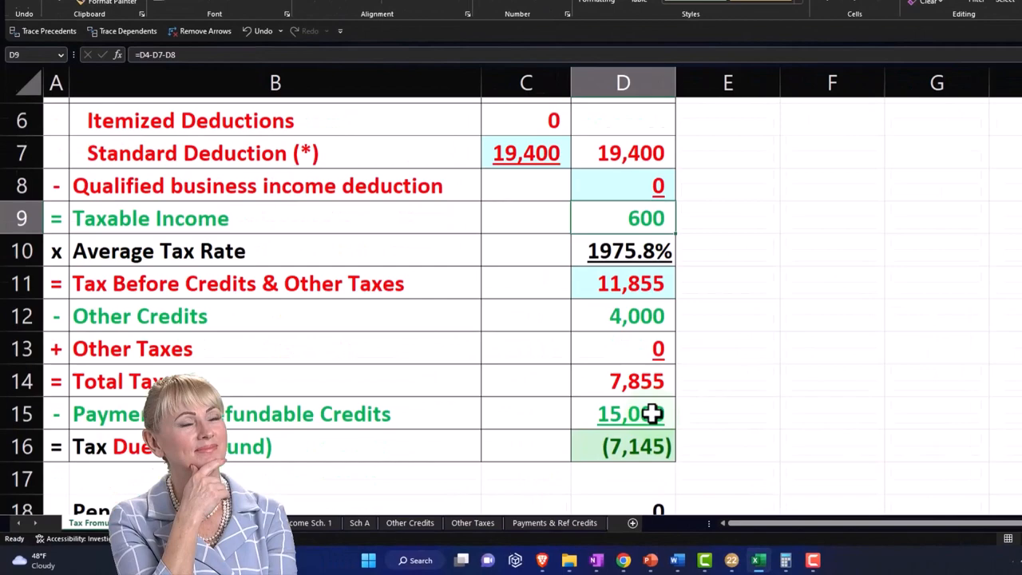
Step: Check the tax before credits (61) in D11 and Other Credits formula in D12
scroll(up, 3)
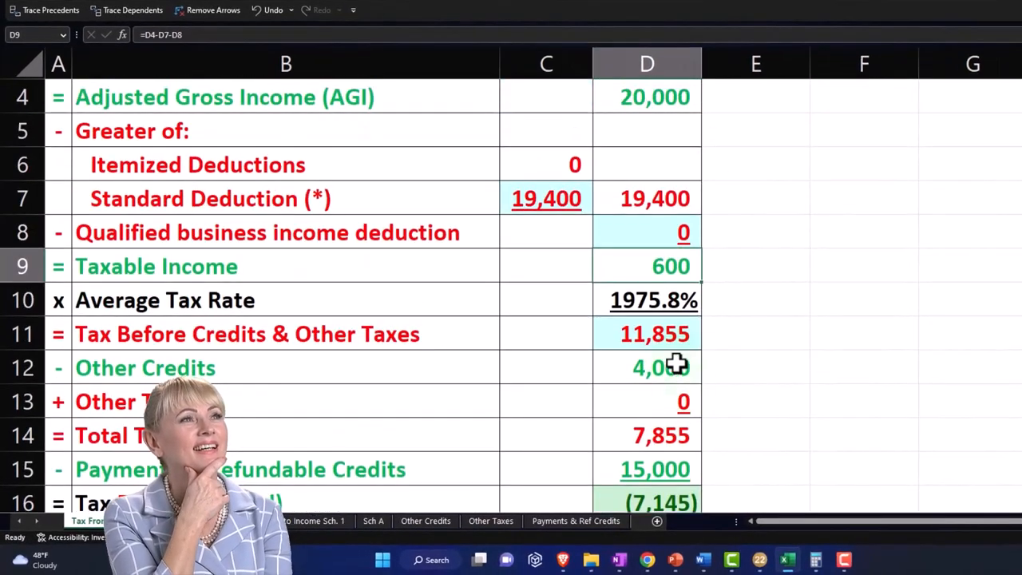
click(647, 334)
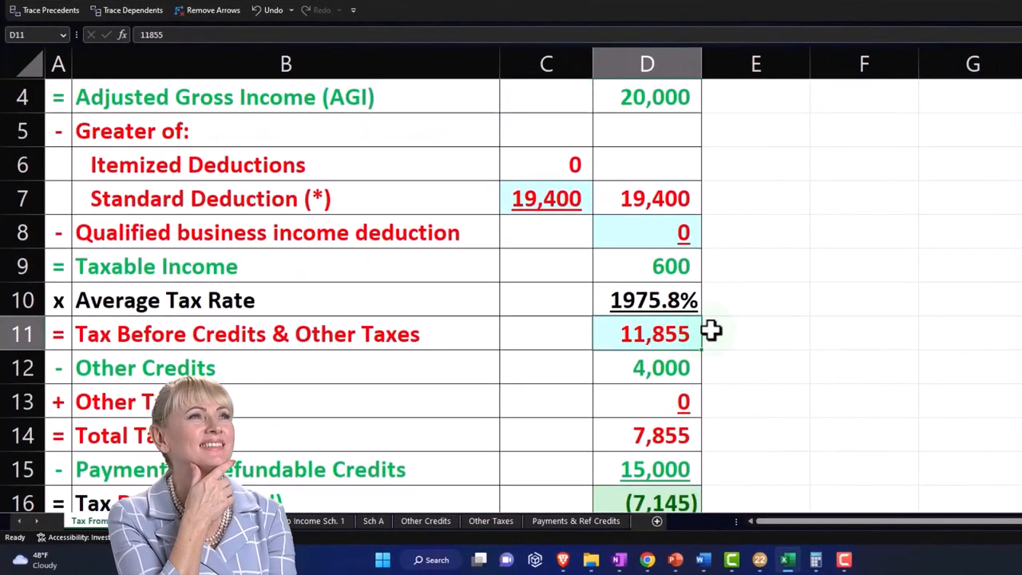
click(647, 367)
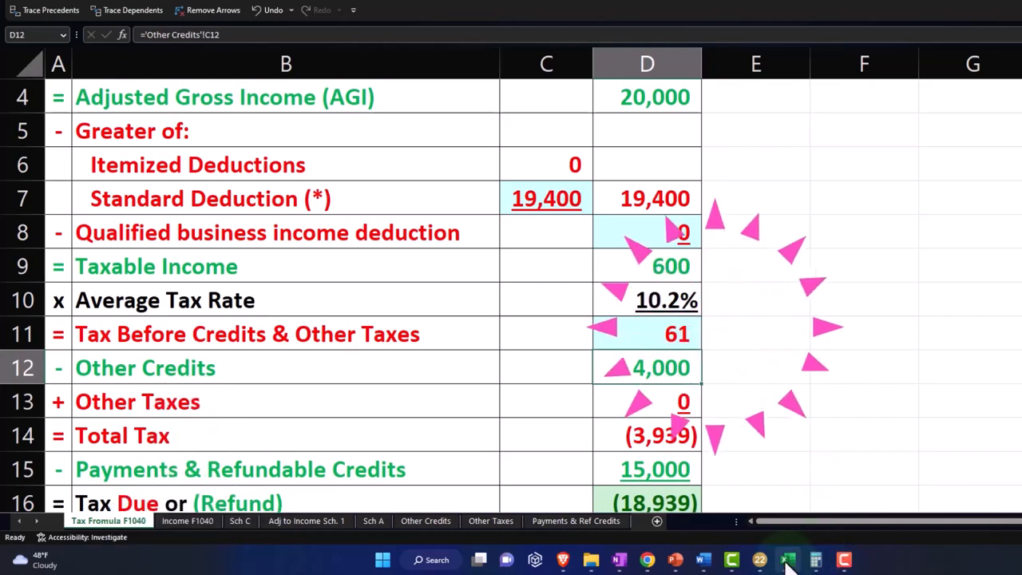
click(787, 559)
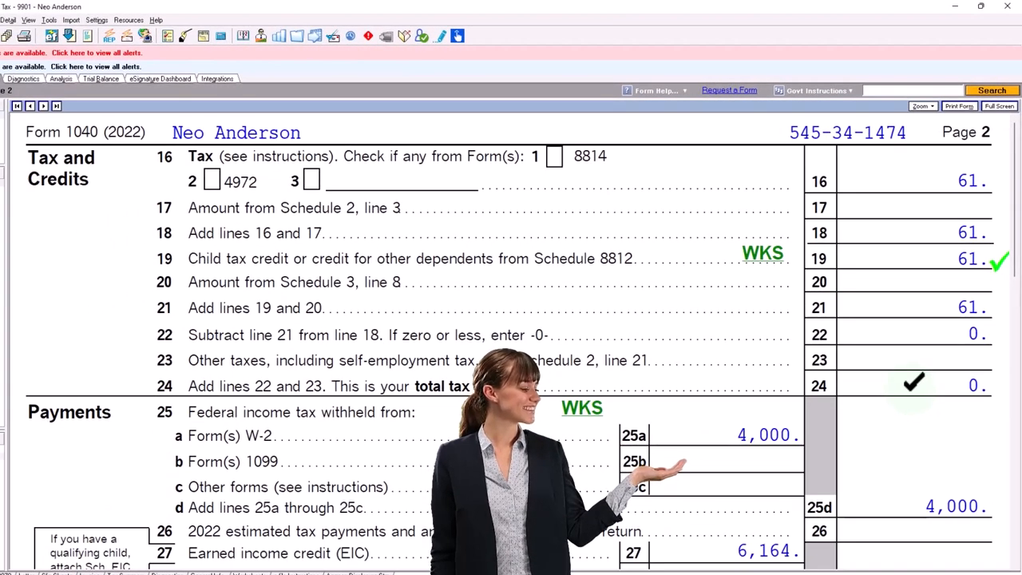
scroll(down, 3)
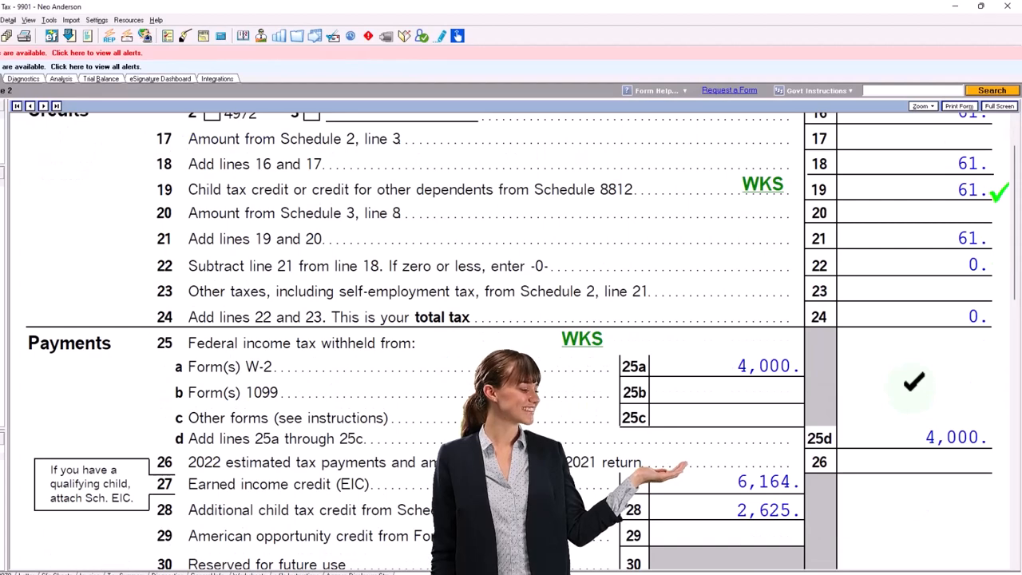
scroll(down, 3)
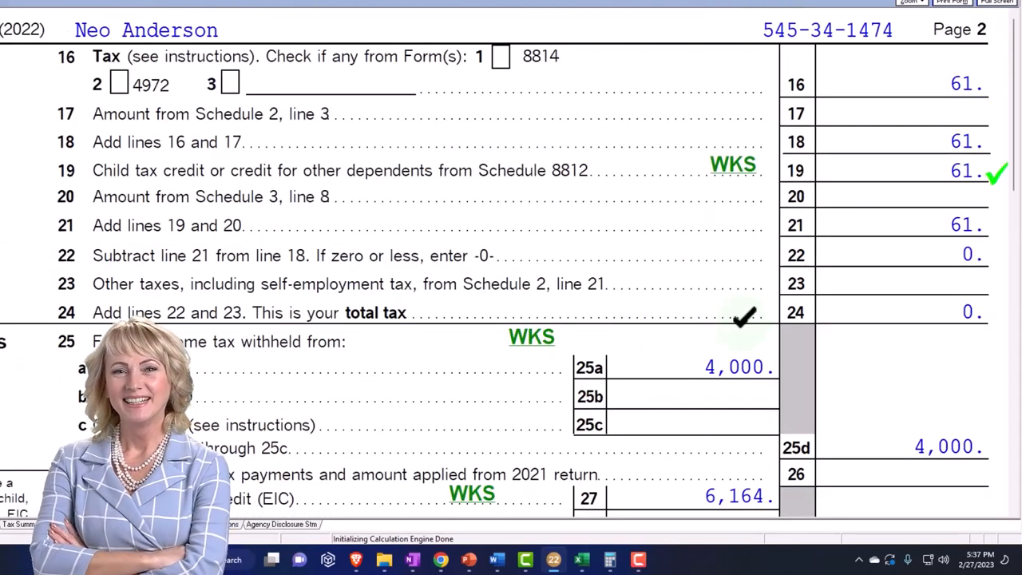
scroll(down, 3)
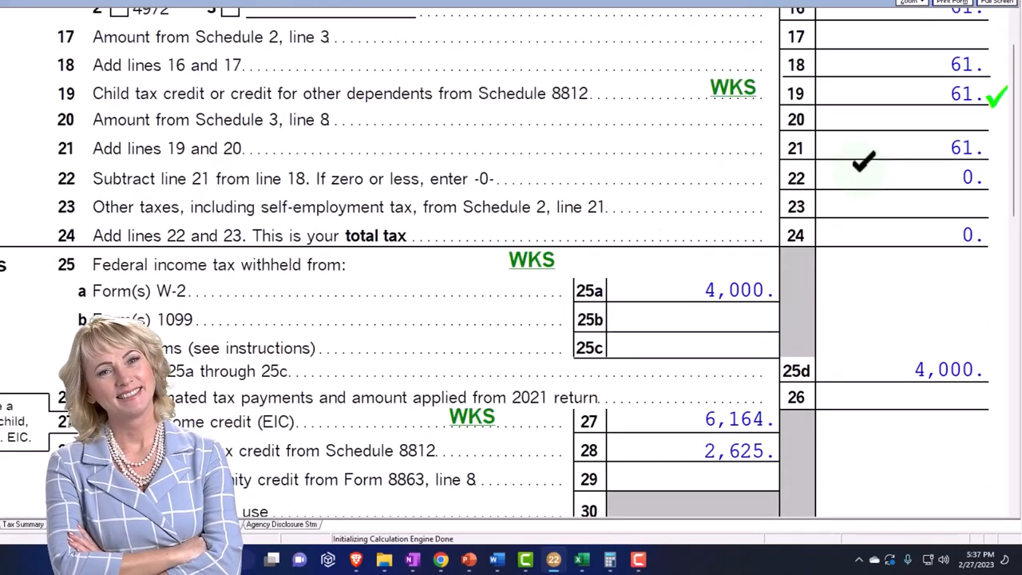
scroll(down, 3)
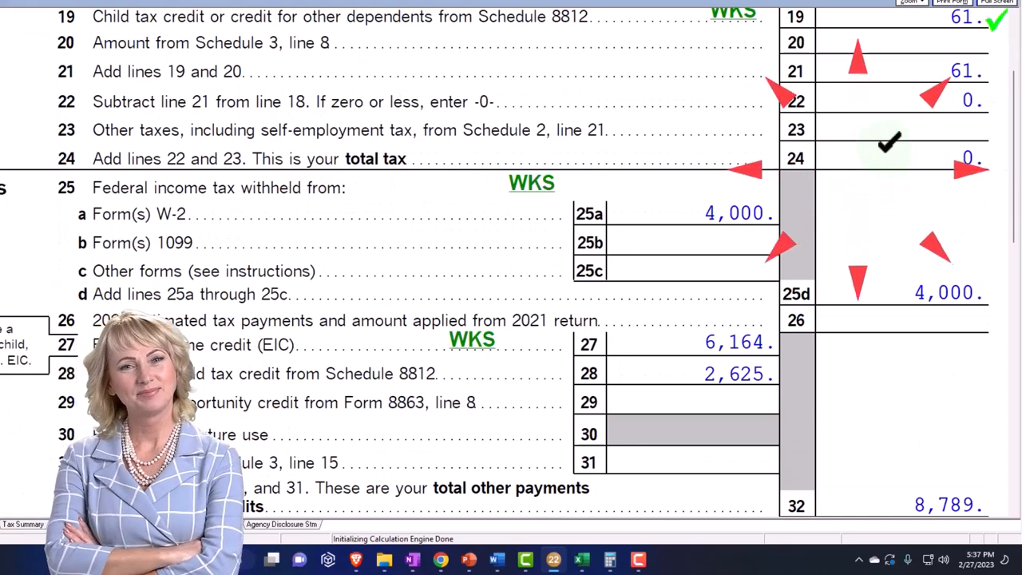
click(581, 559)
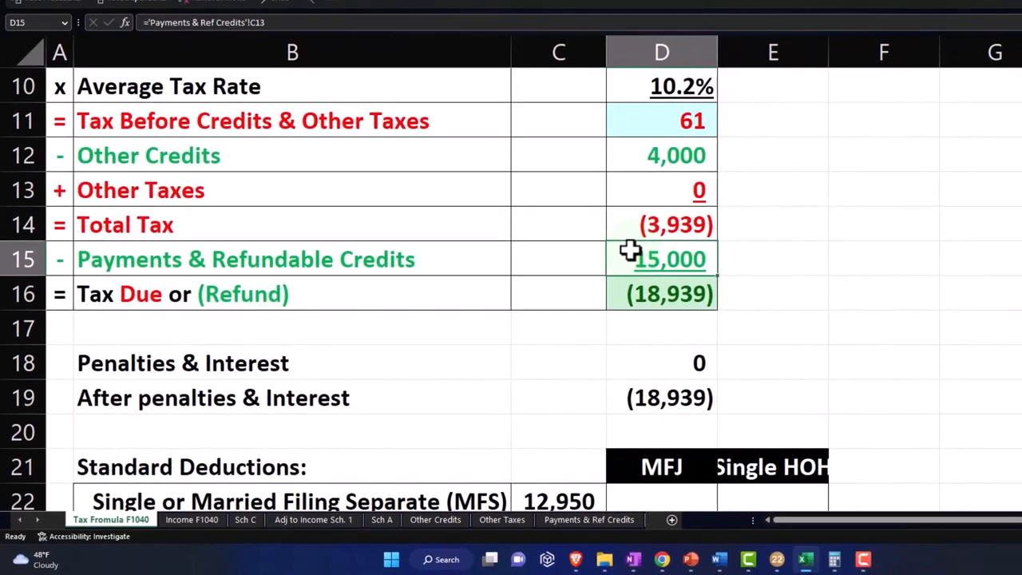
scroll(up, 3)
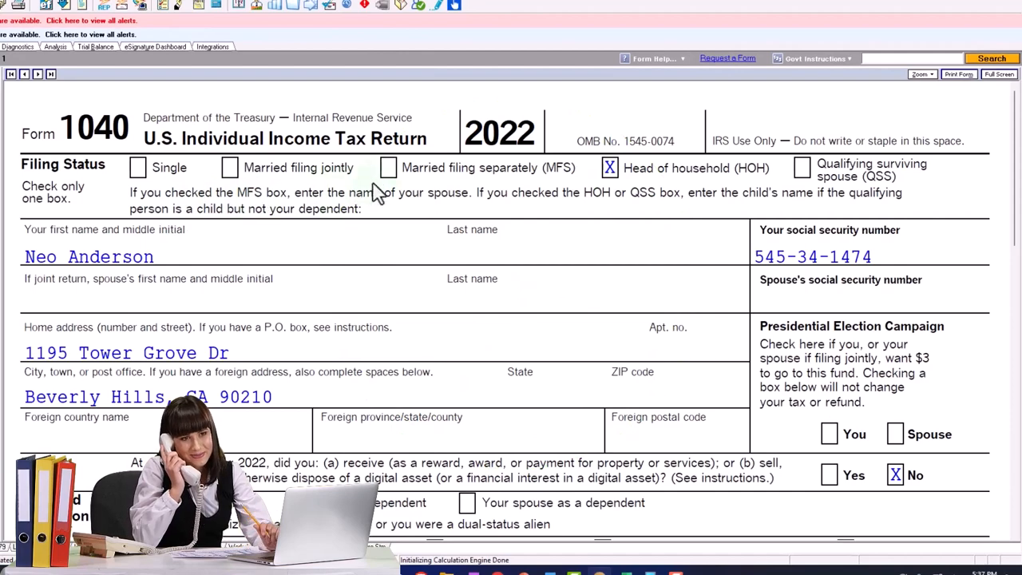
mouse_move(381, 192)
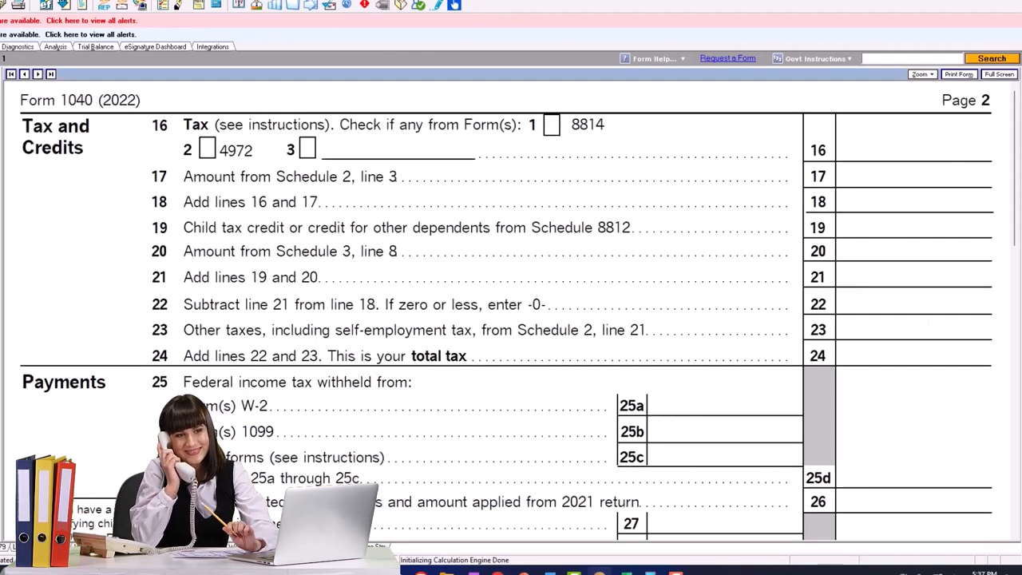
scroll(down, 3)
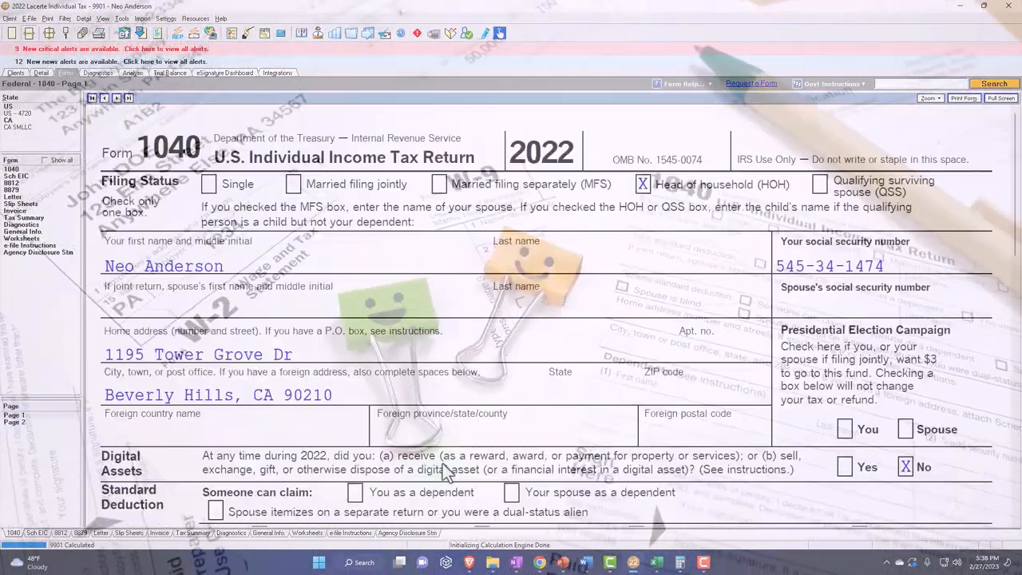
scroll(down, 3)
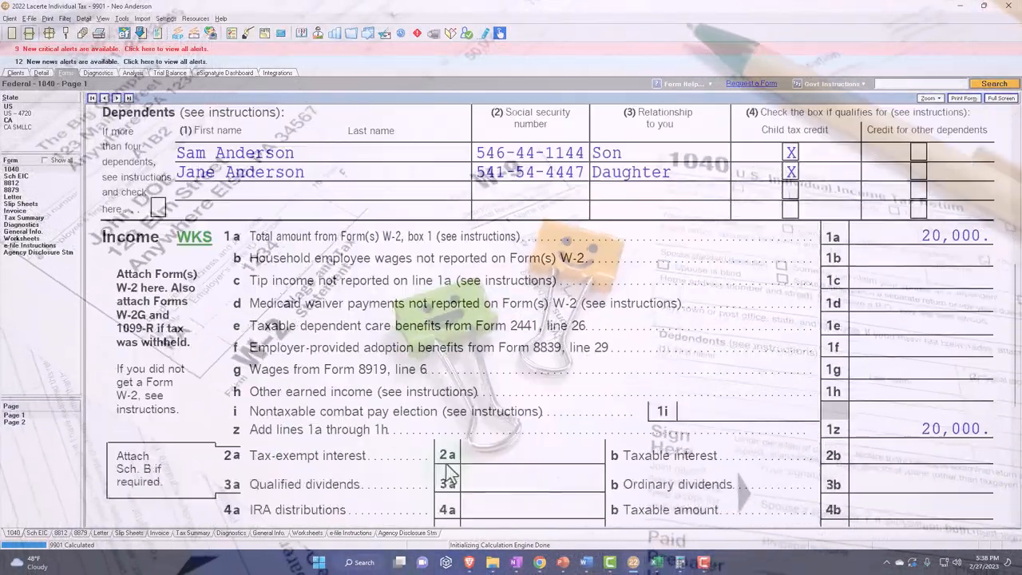
scroll(down, 3)
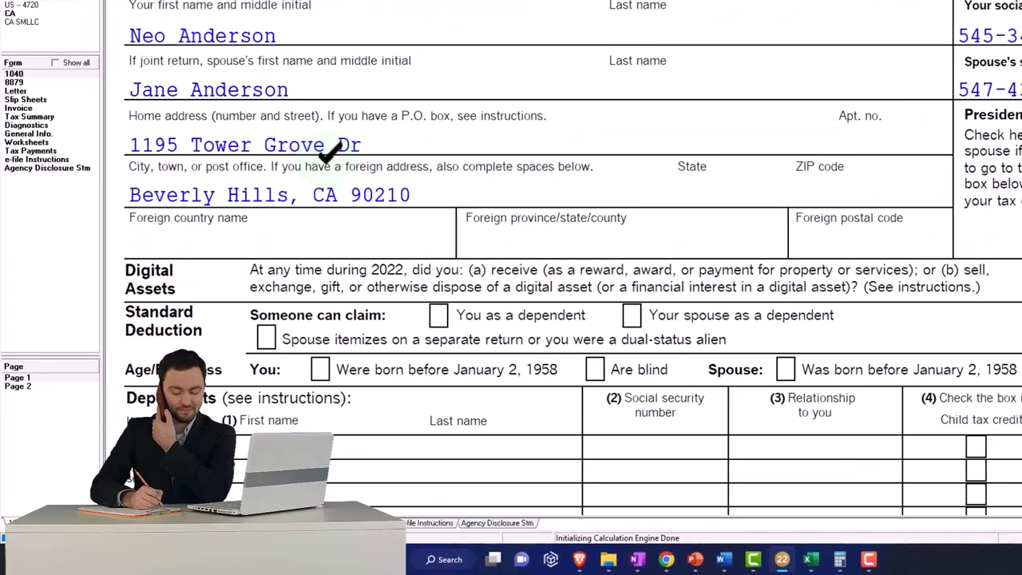
Step: Scroll Form 1040 page 1 to review spouse, no dependents, 100,000 wages and 25,900 standard deduction
scroll(down, 3)
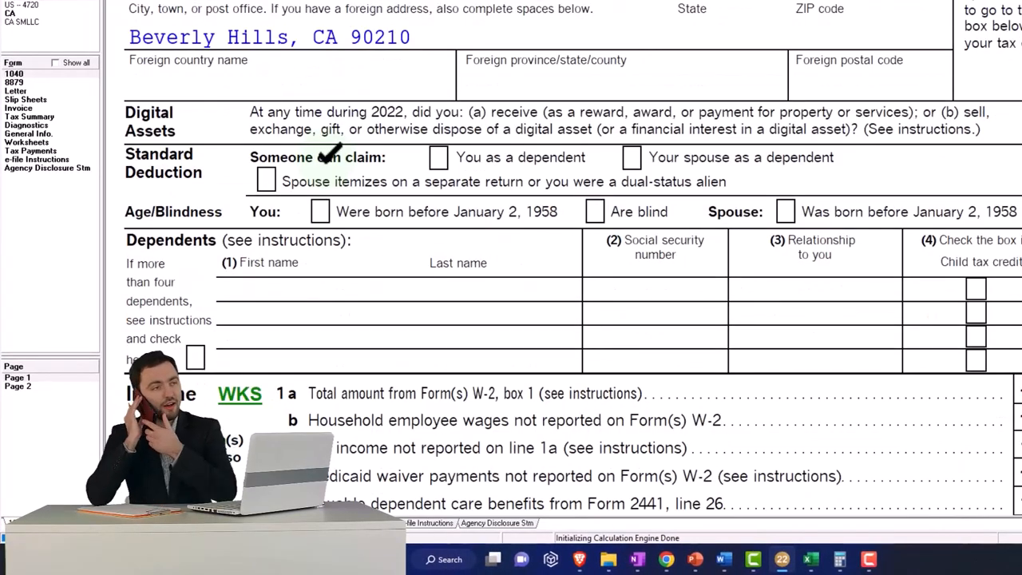
scroll(down, 3)
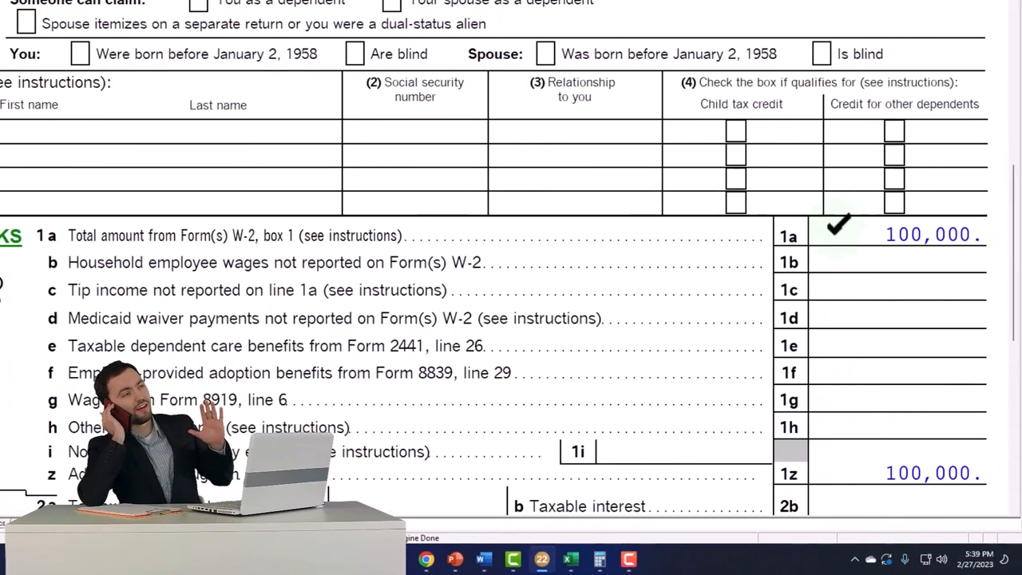
scroll(up, 3)
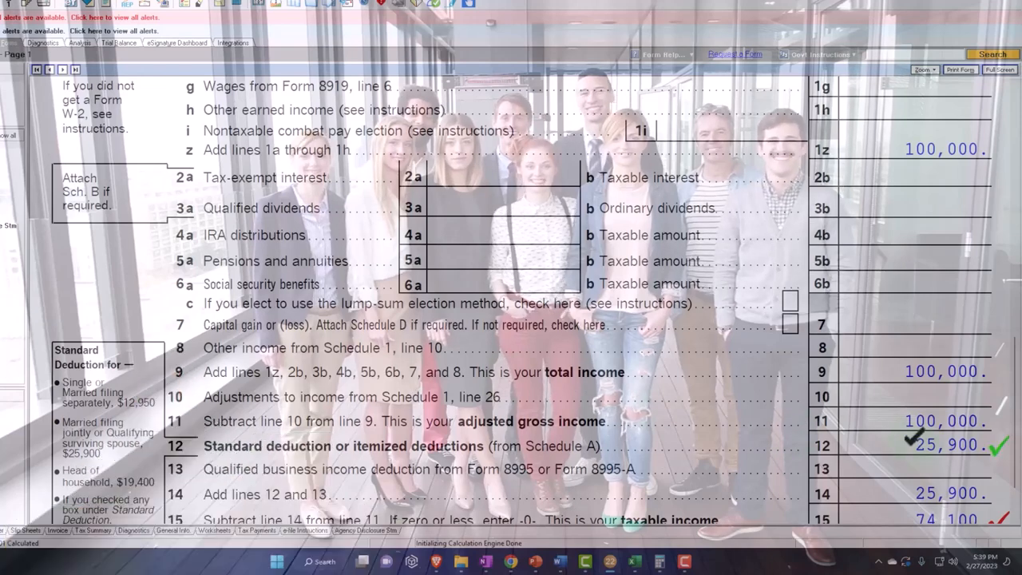
scroll(down, 3)
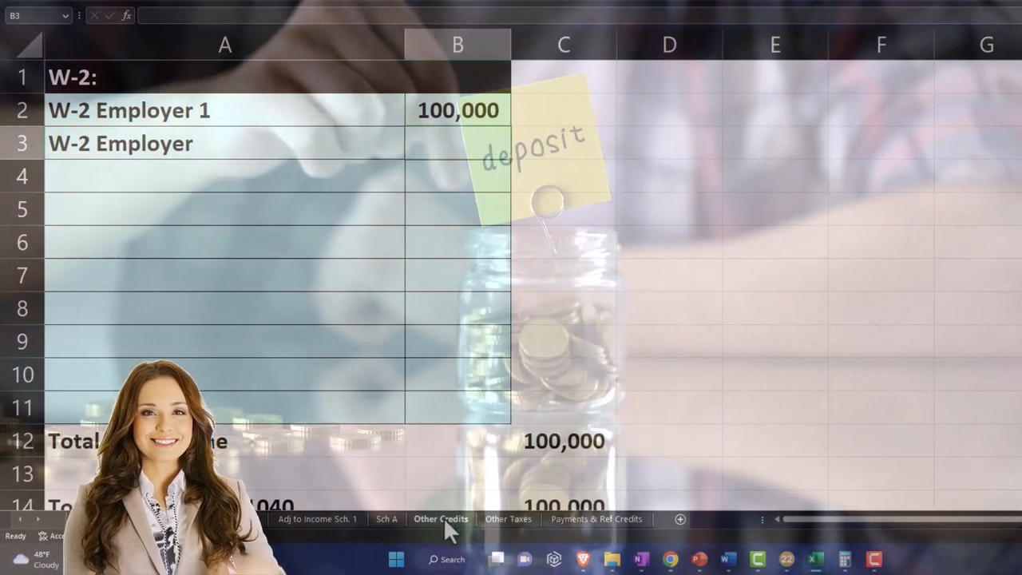
Step: Switch the Excel workbook to the Other Credits sheet
click(440, 519)
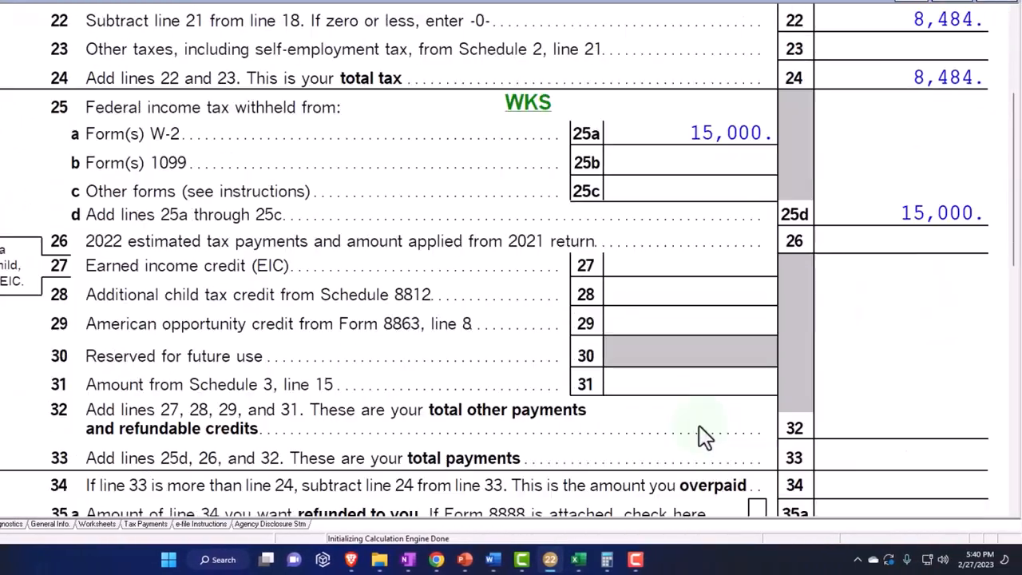
scroll(down, 3)
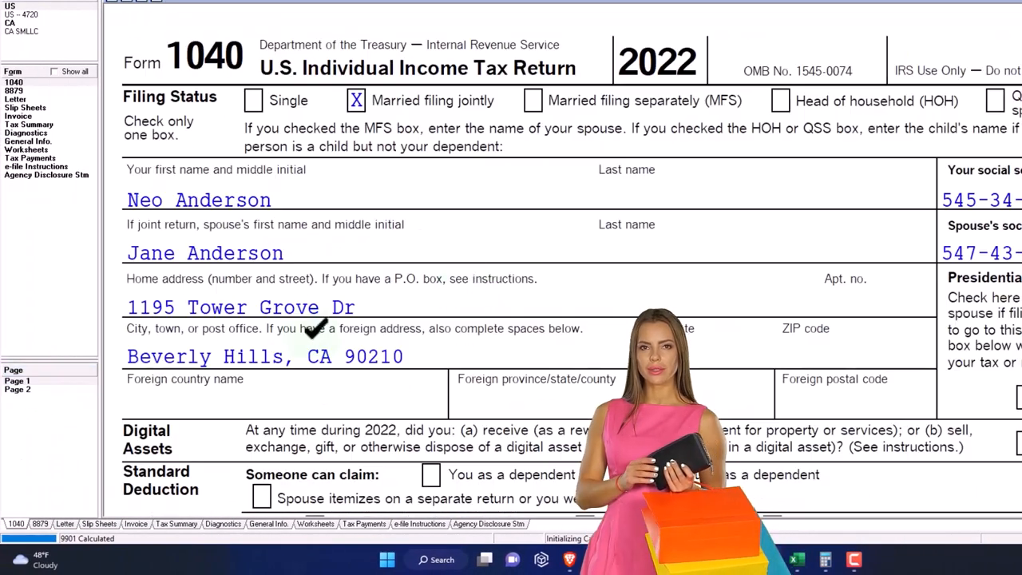
scroll(down, 3)
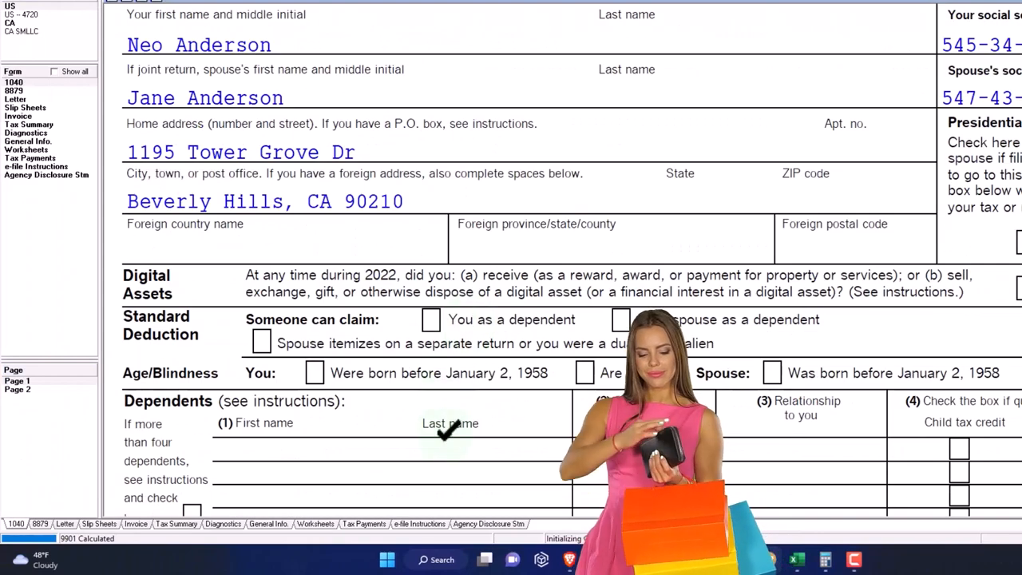
scroll(up, 3)
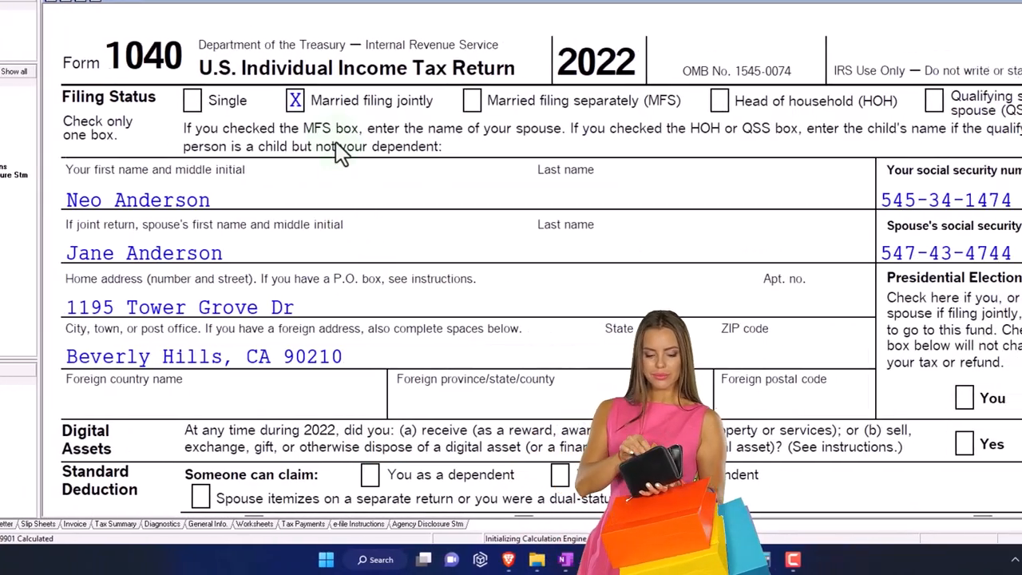